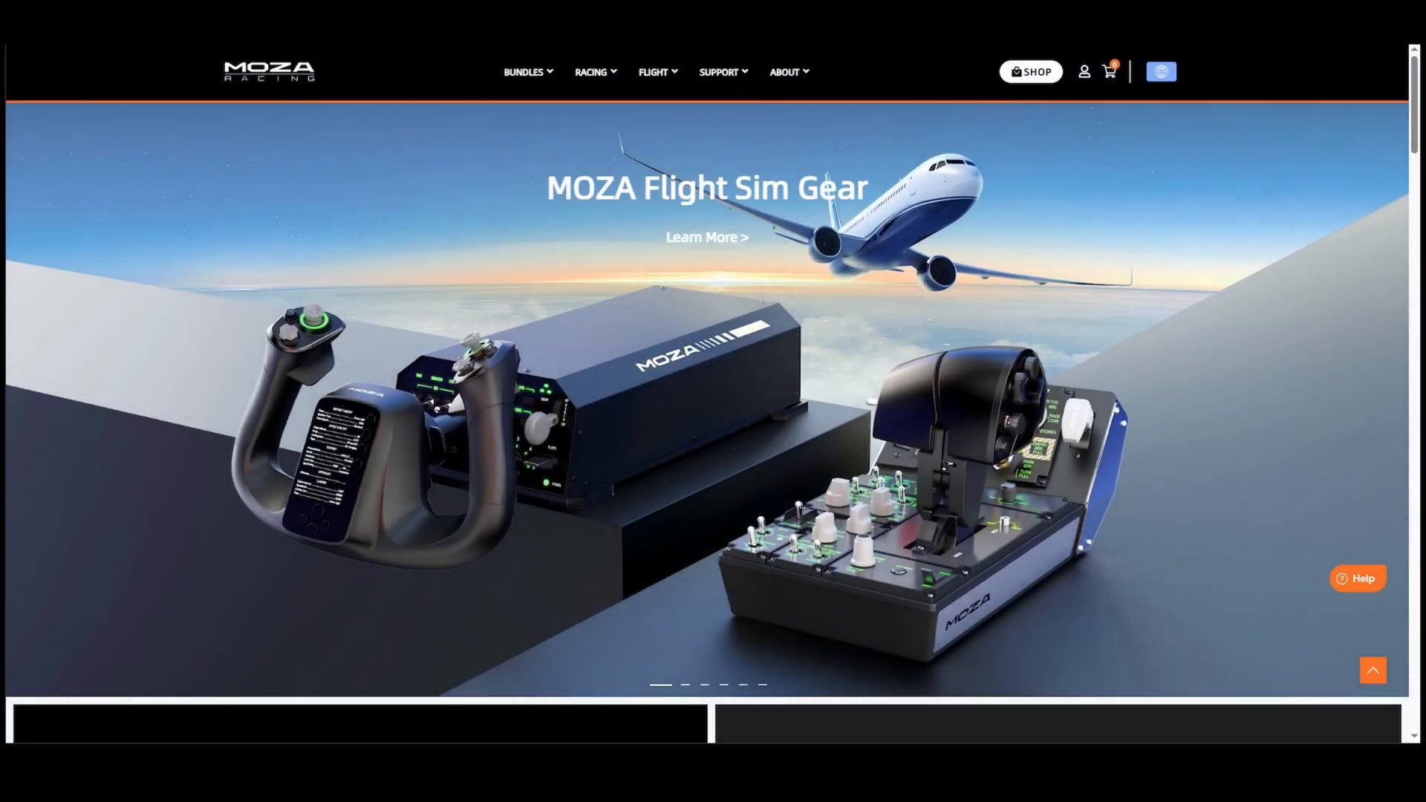
mouse_move(863, 352)
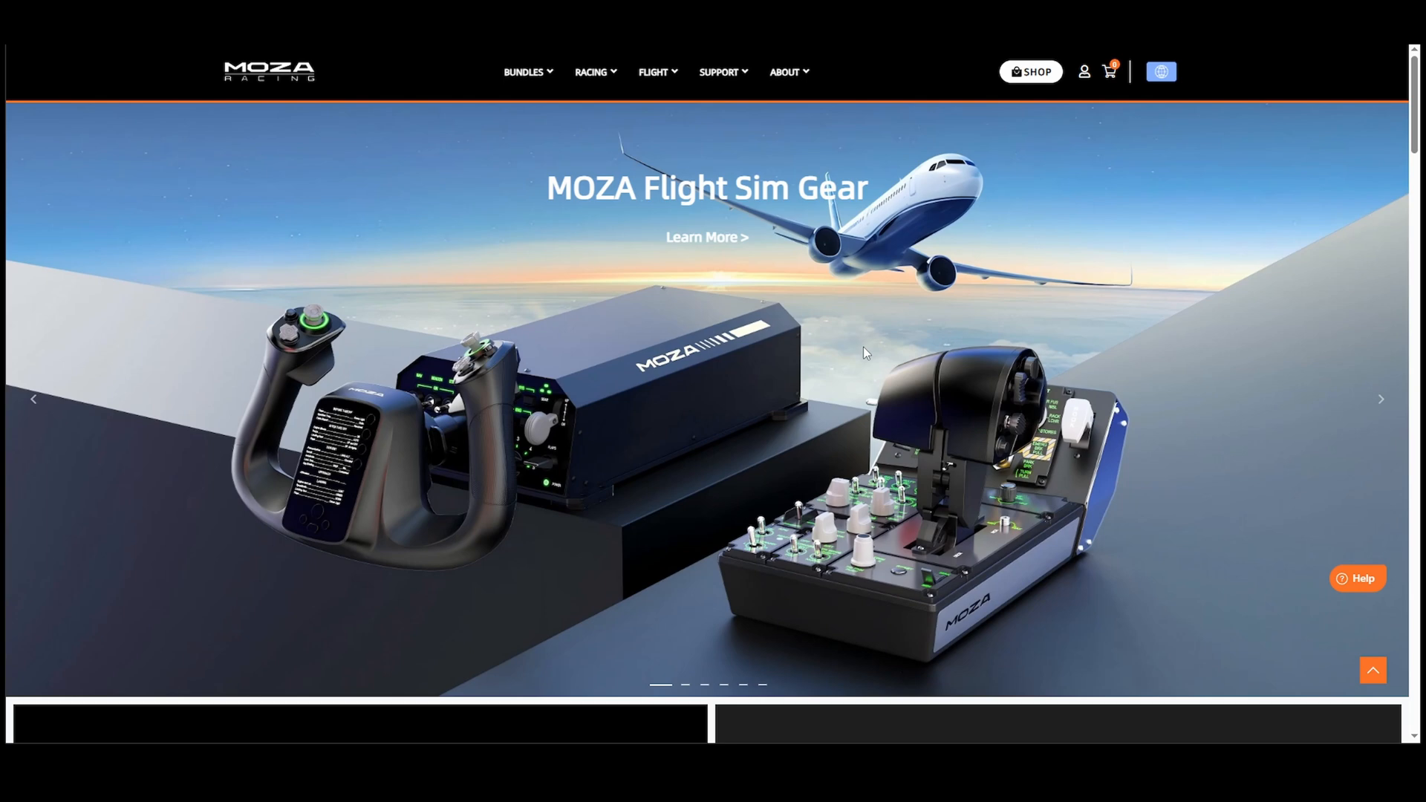
mouse_move(222, 104)
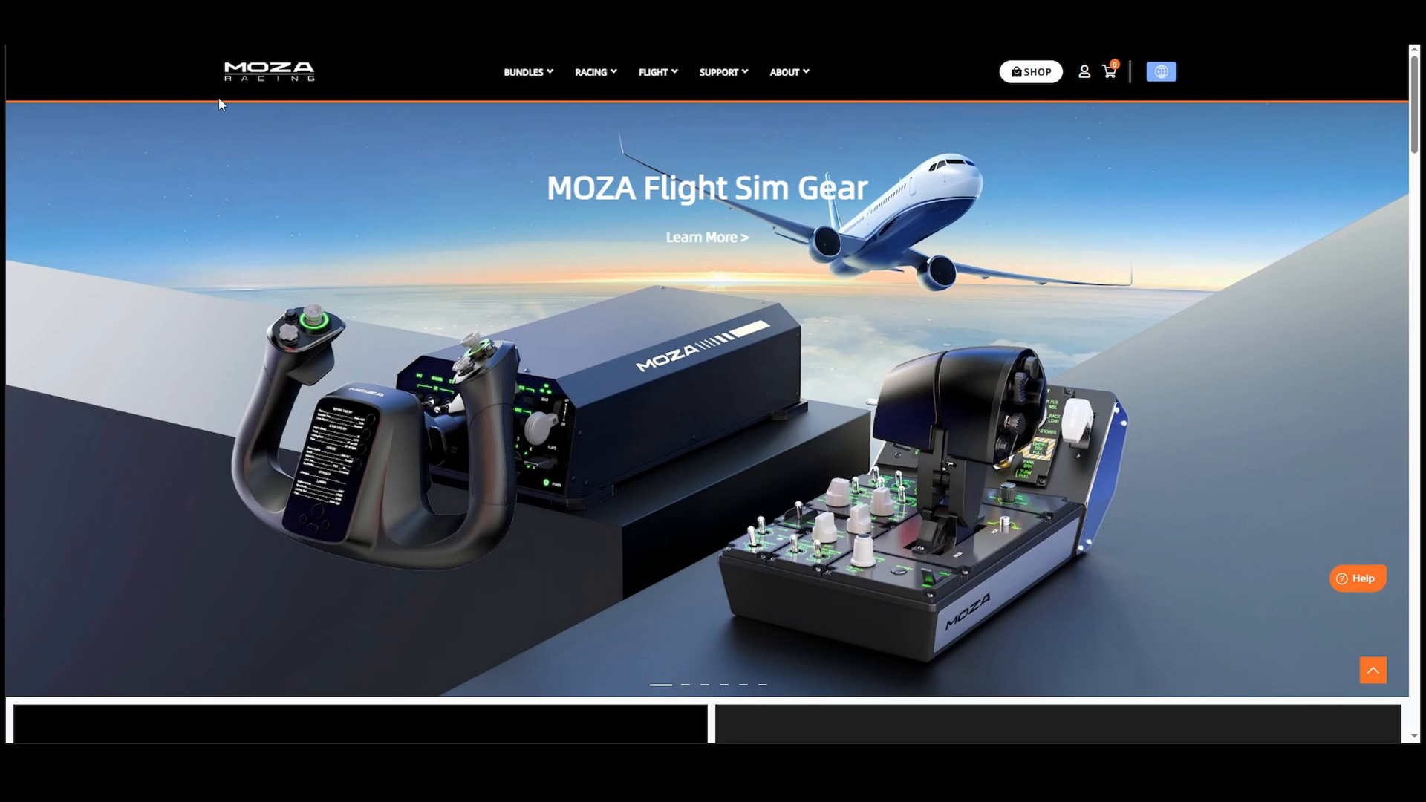
mouse_move(719, 72)
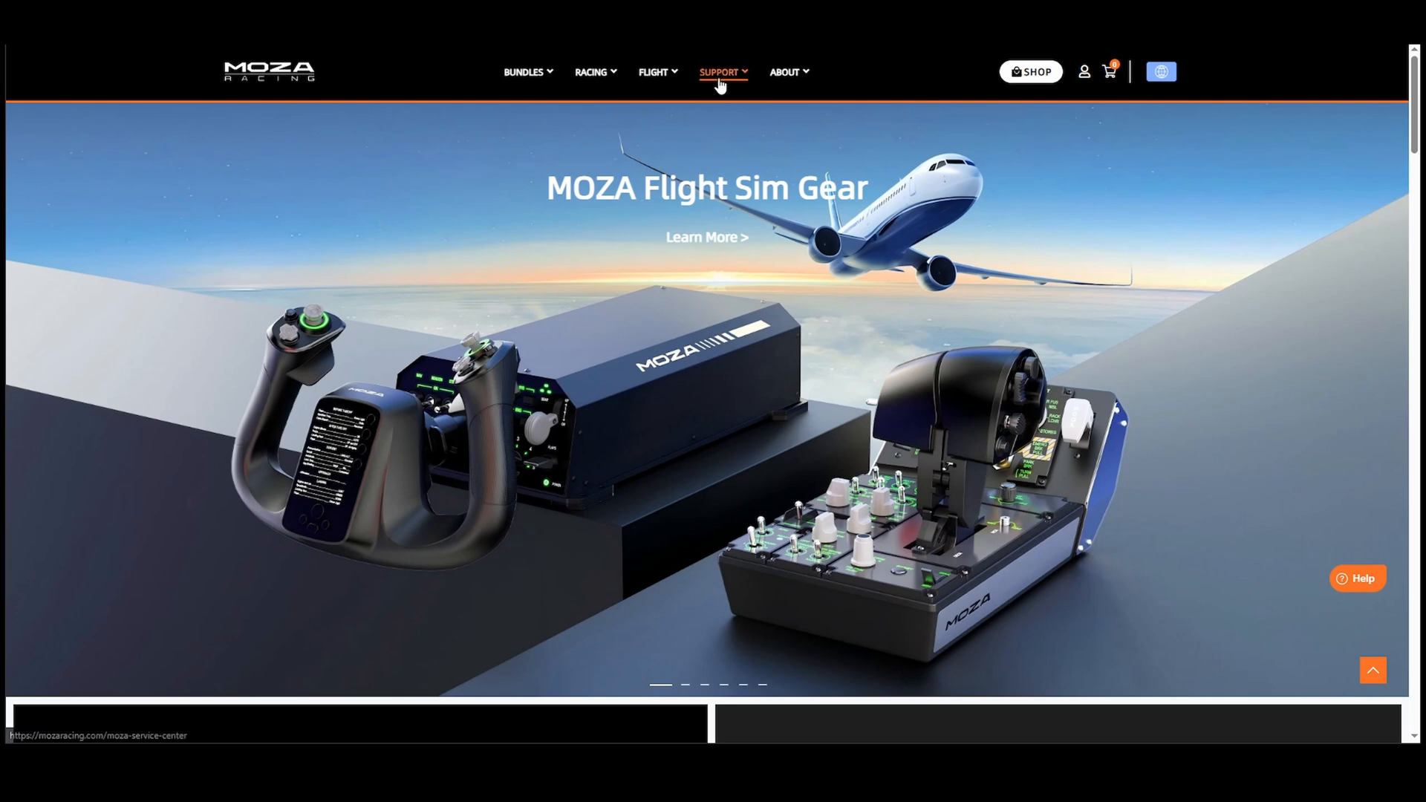
Go from the MOZA Support page to the Download Center listing the Pit House installers.
click(720, 72)
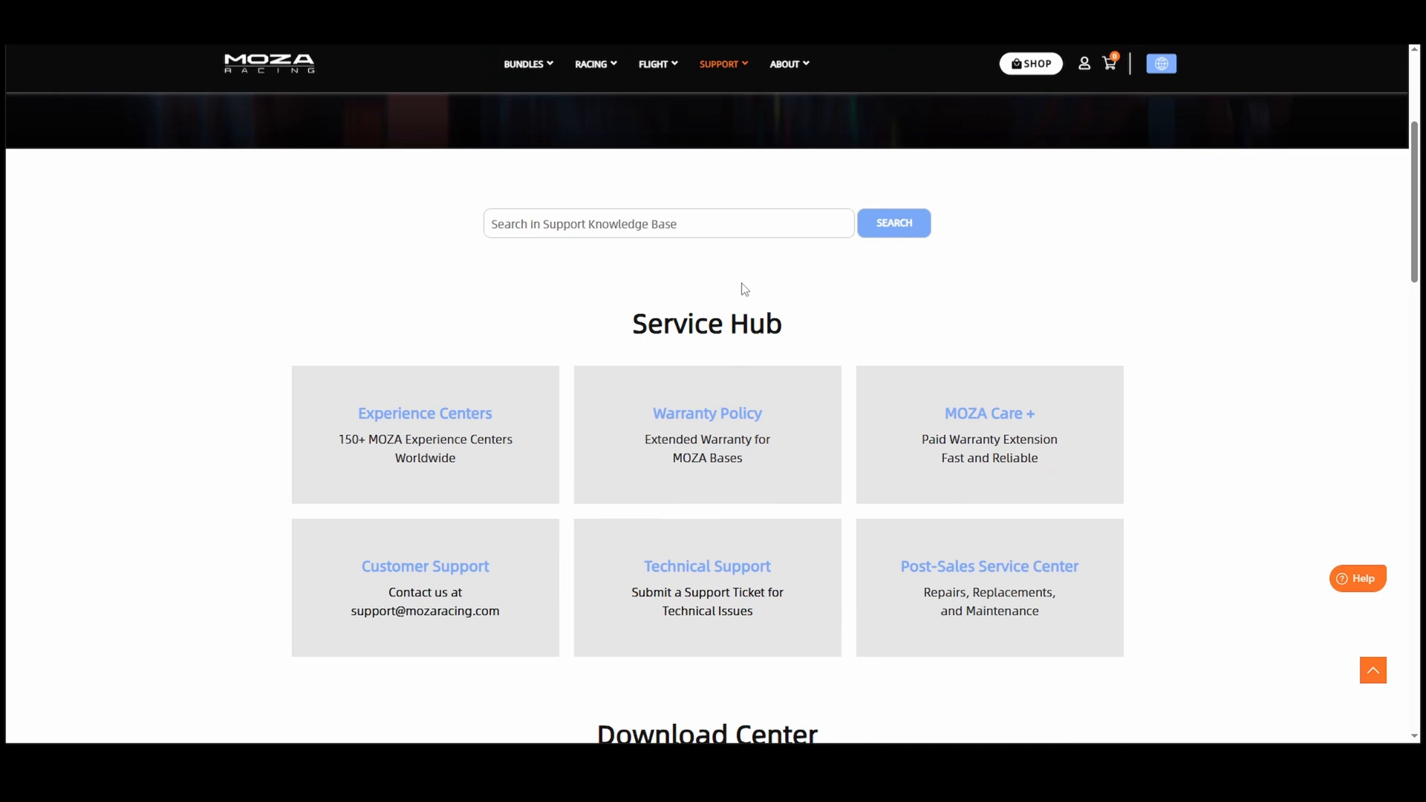
scroll(down, 3)
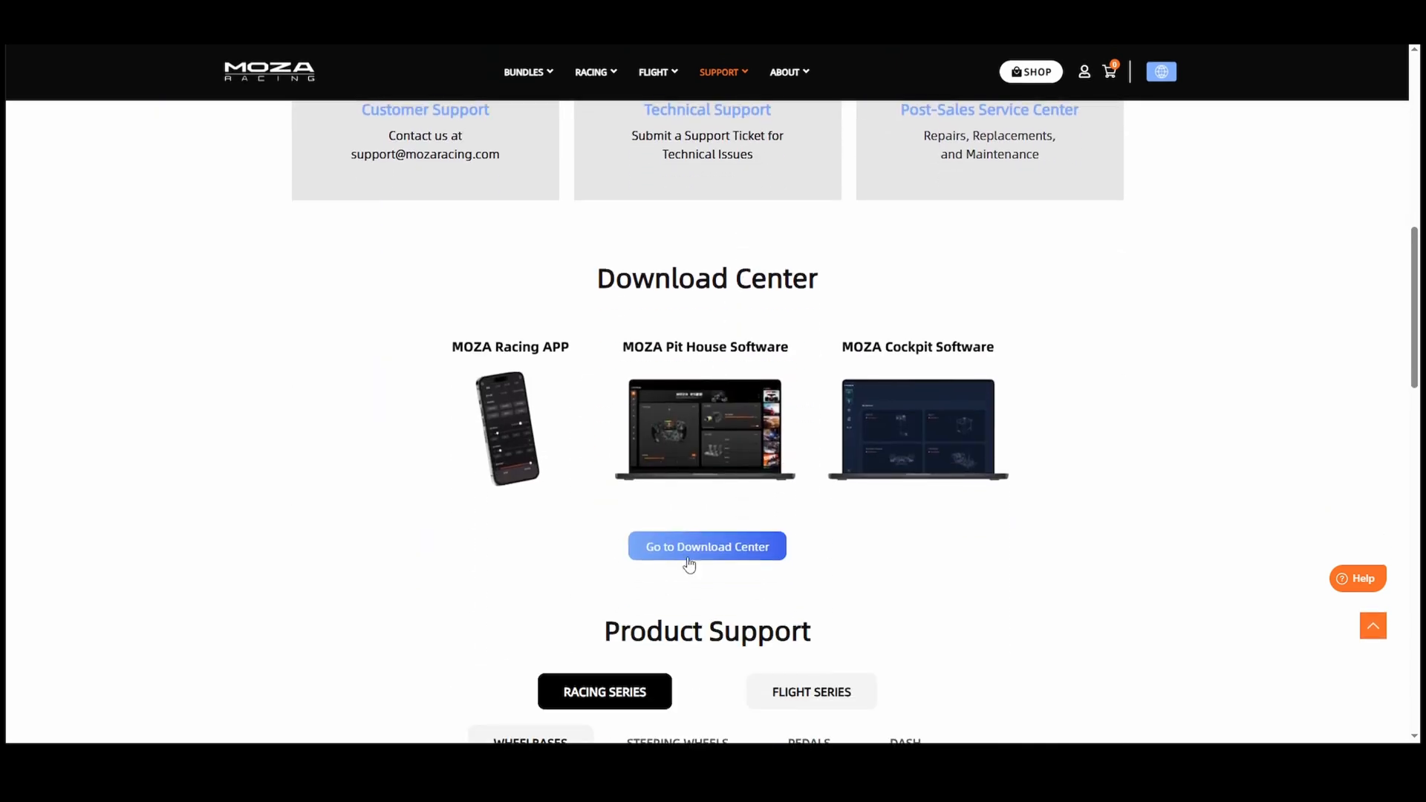
click(705, 547)
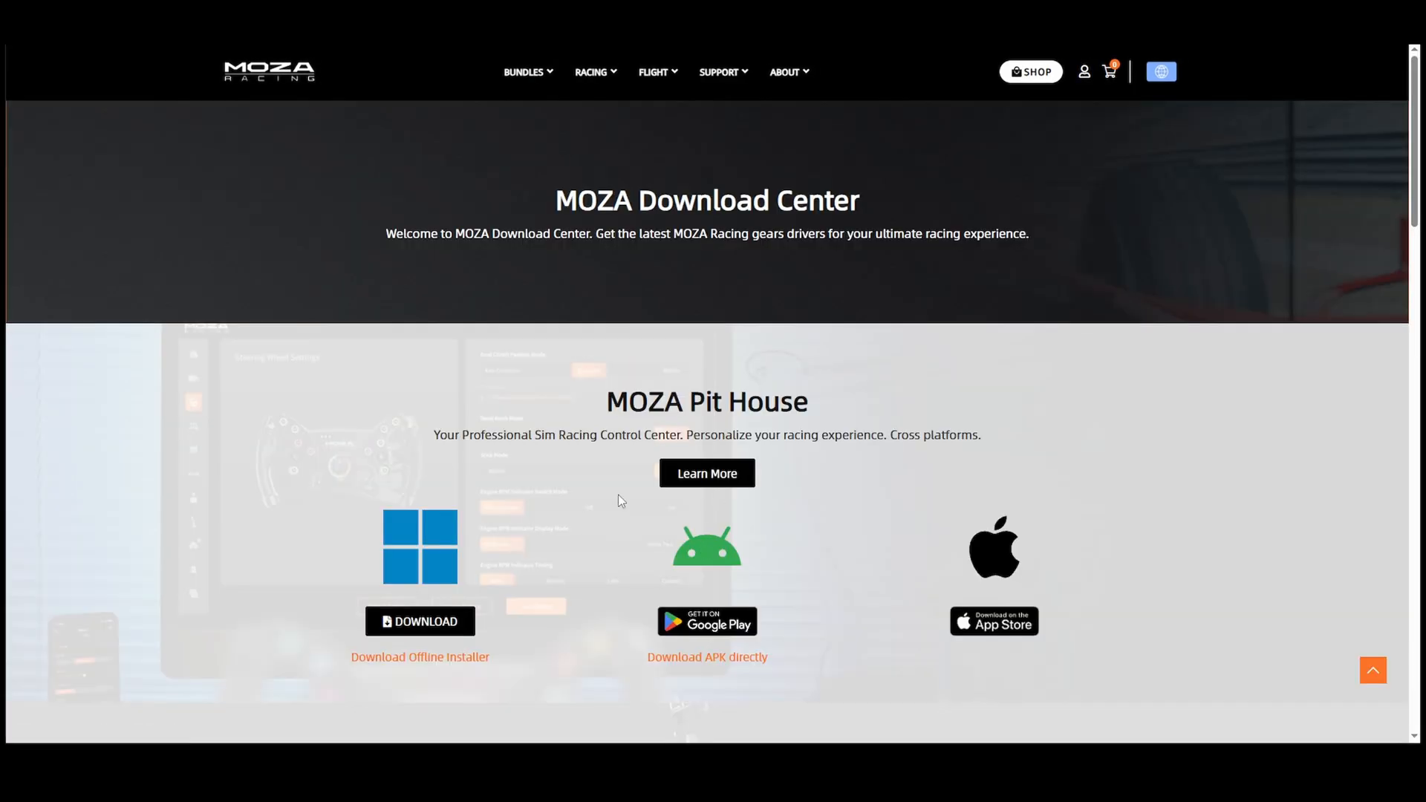
scroll(down, 3)
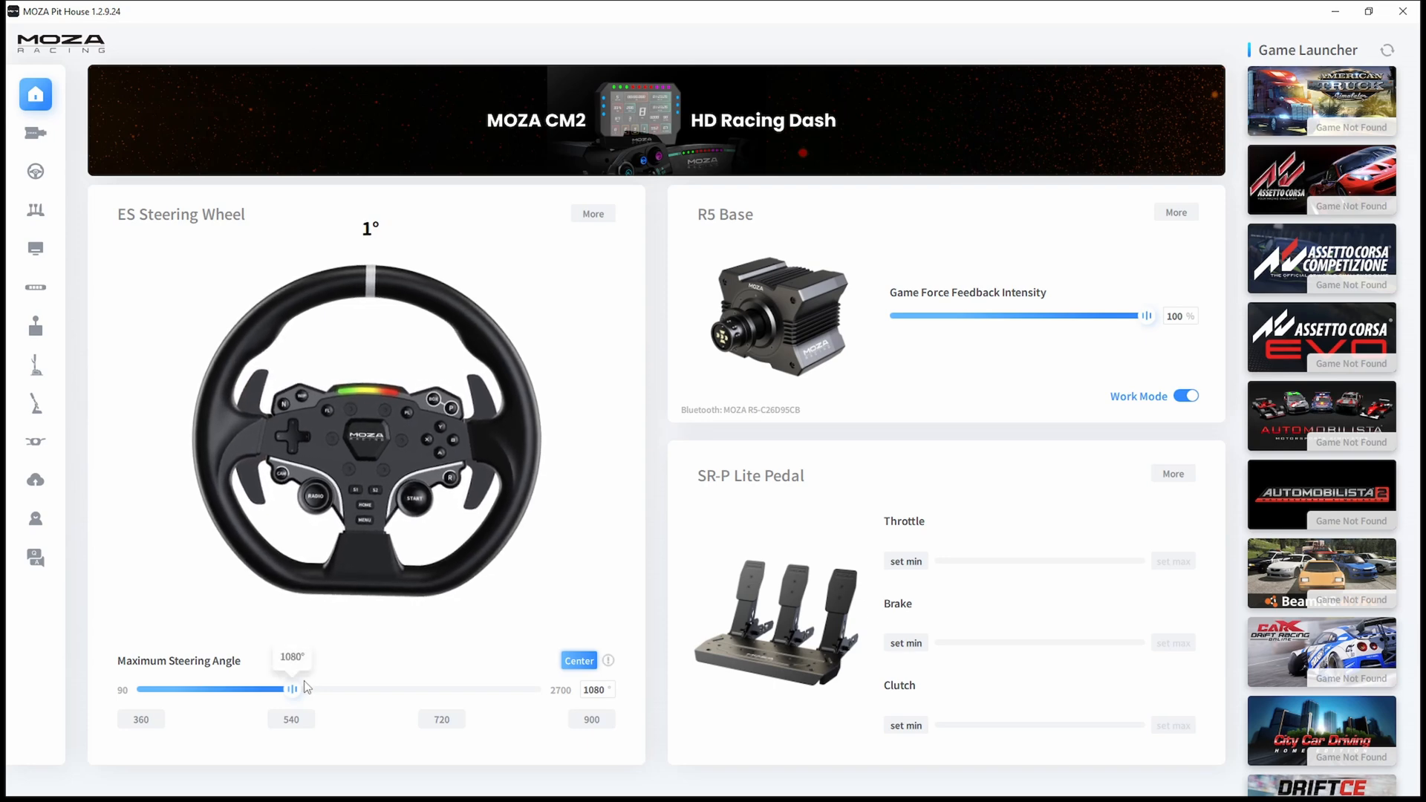
mouse_move(777, 284)
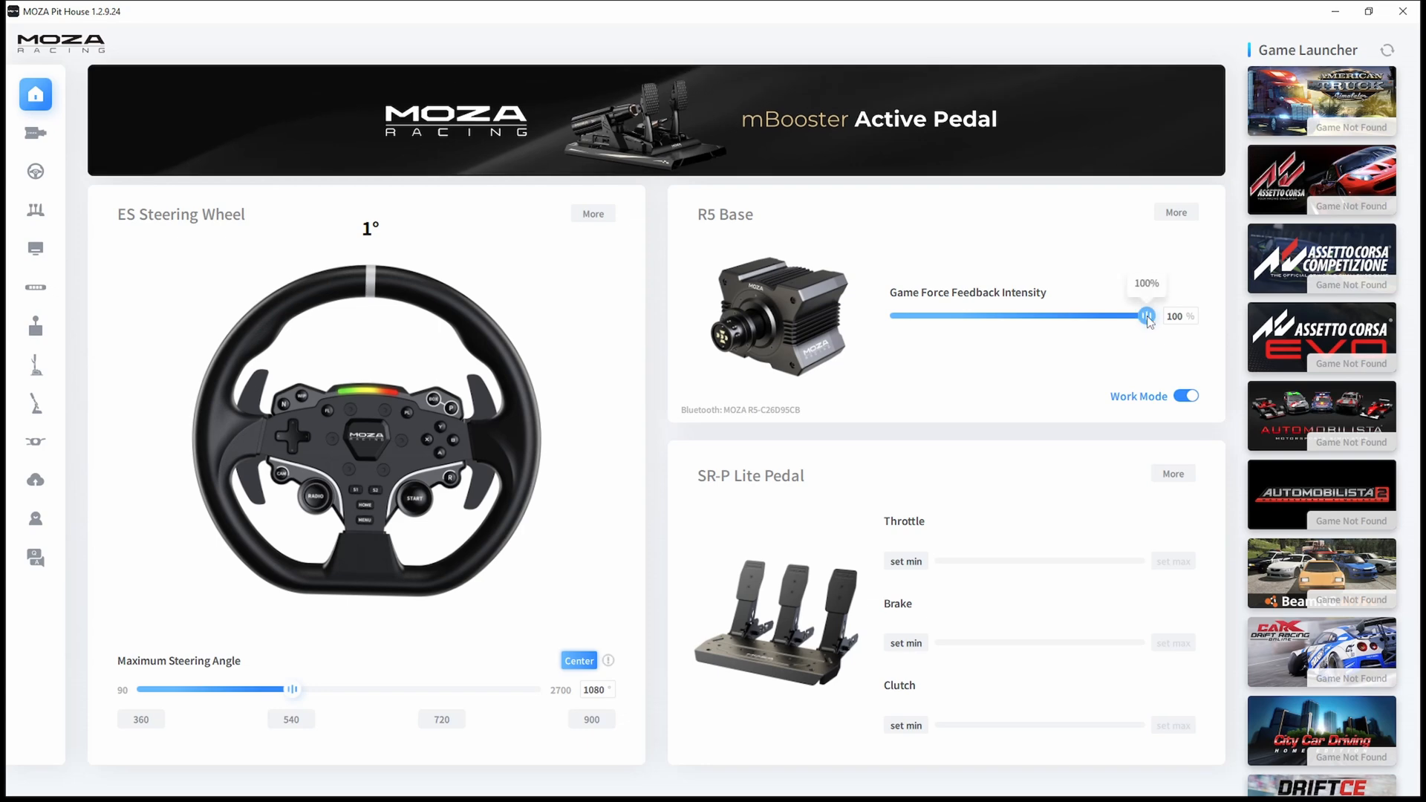
mouse_move(1134, 383)
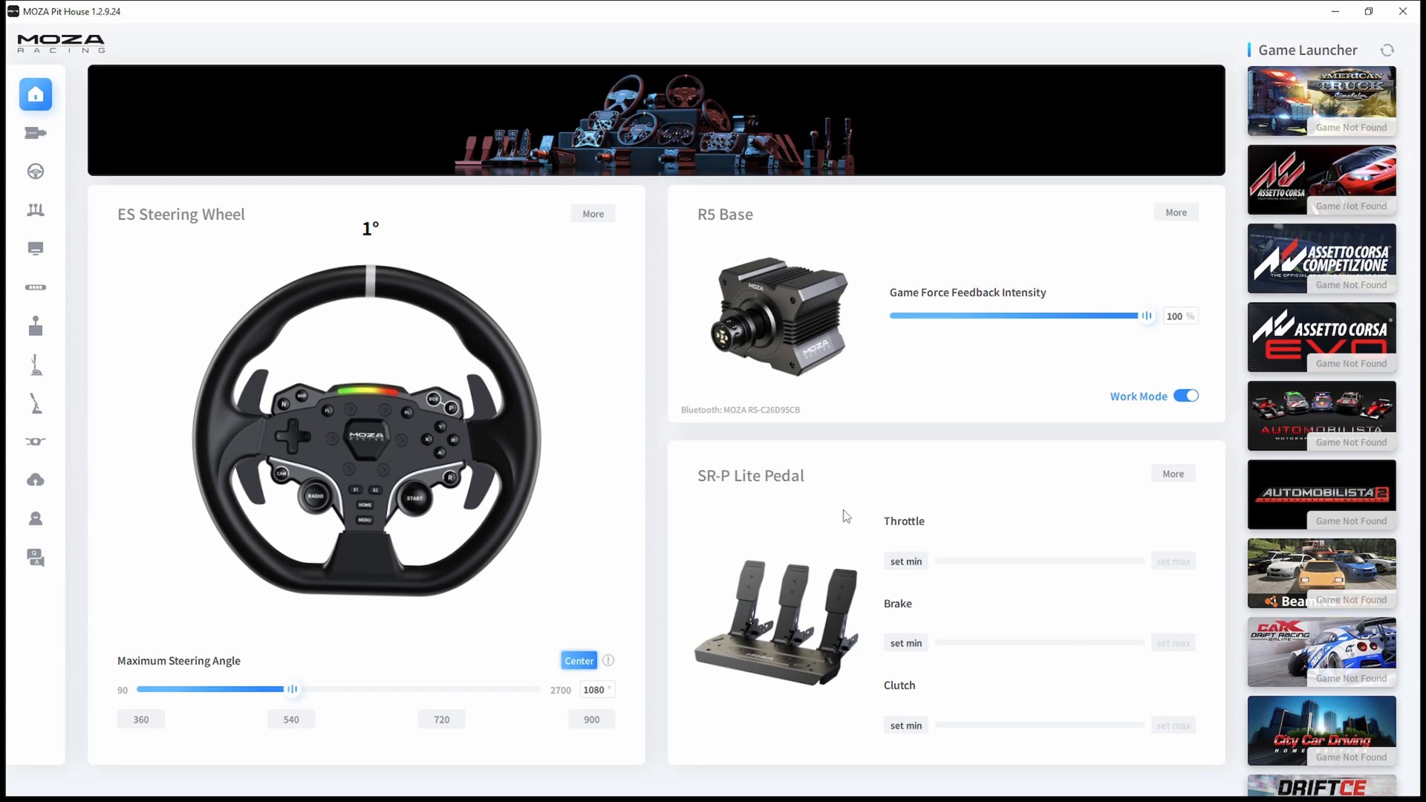
mouse_move(823, 514)
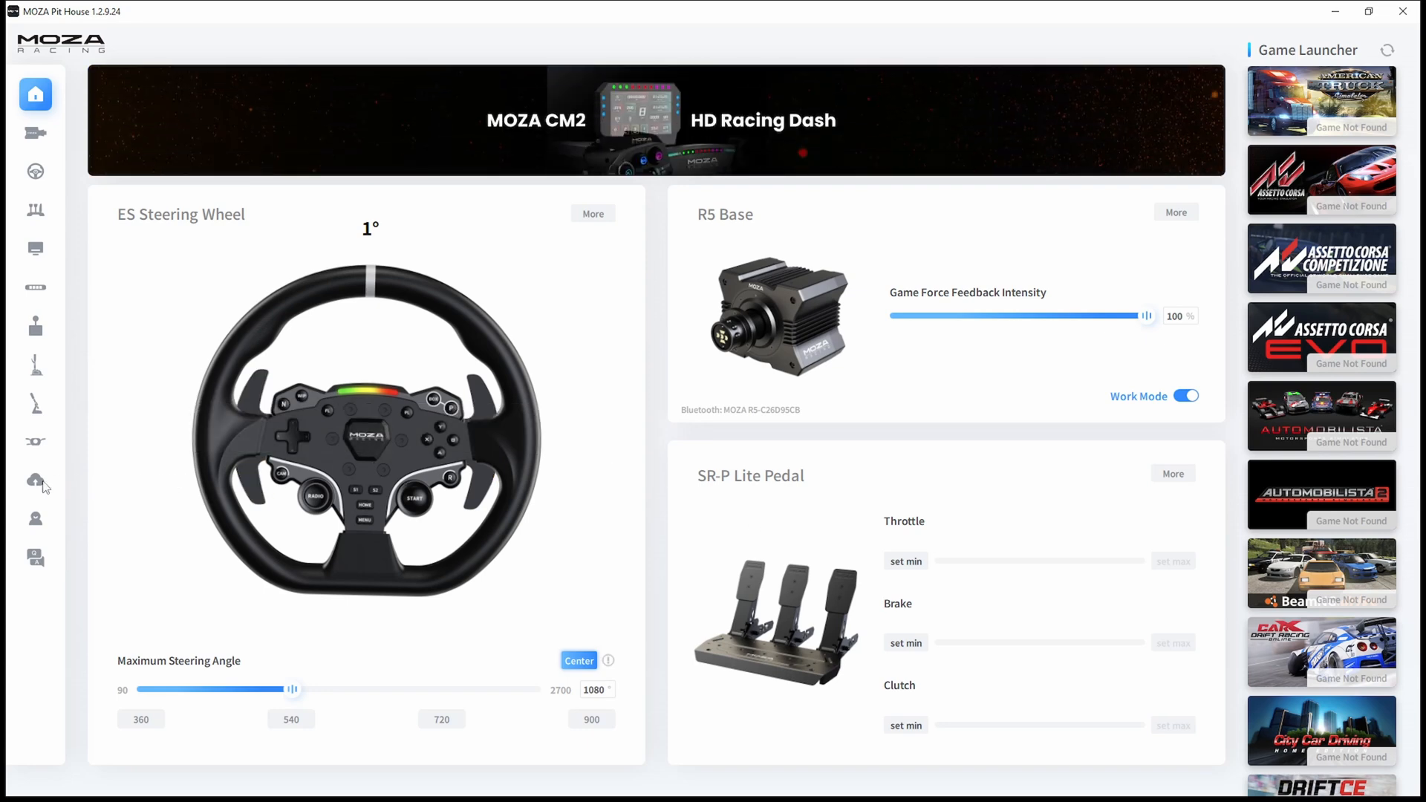
mouse_move(41, 485)
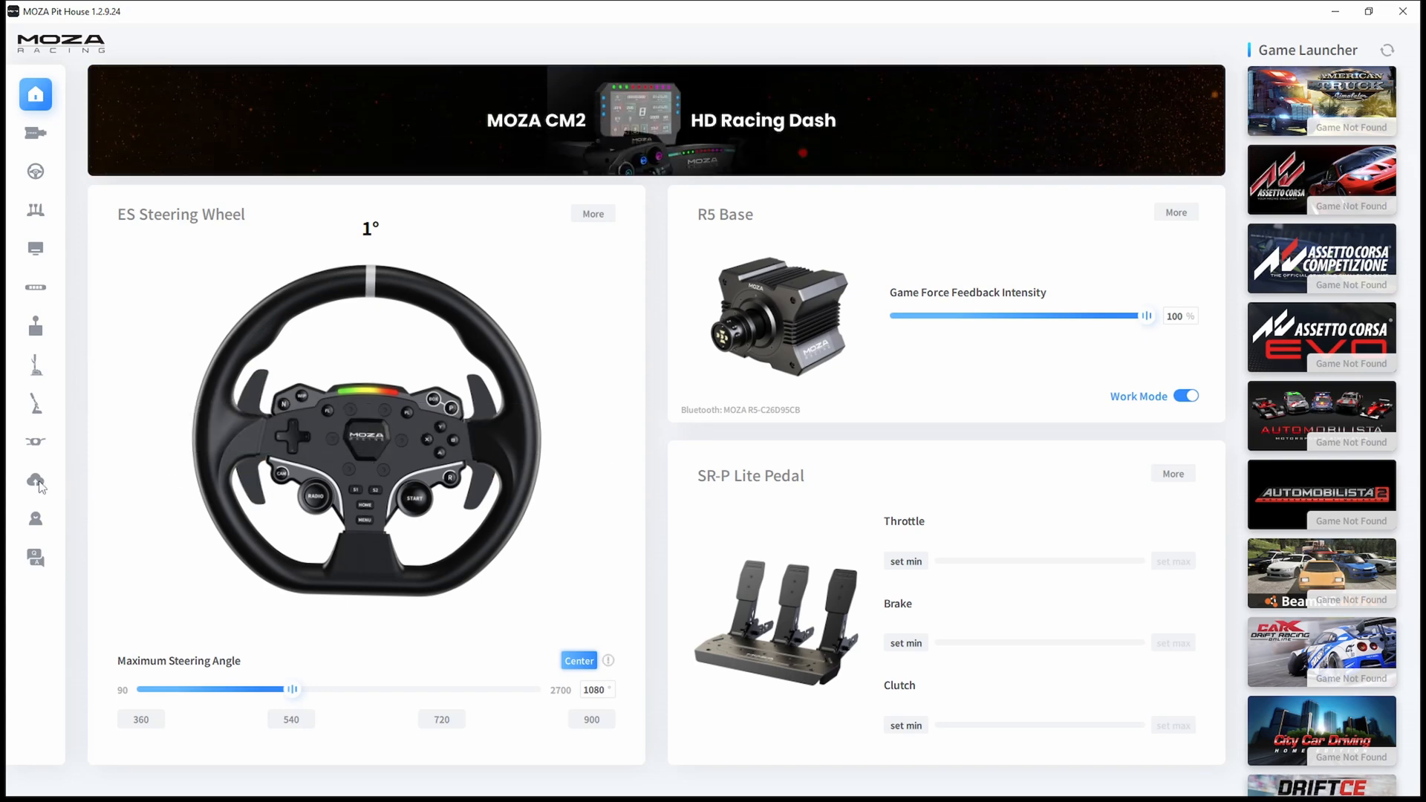
Open the firmware overview and check the base, wheel and pedals for updates.
click(35, 481)
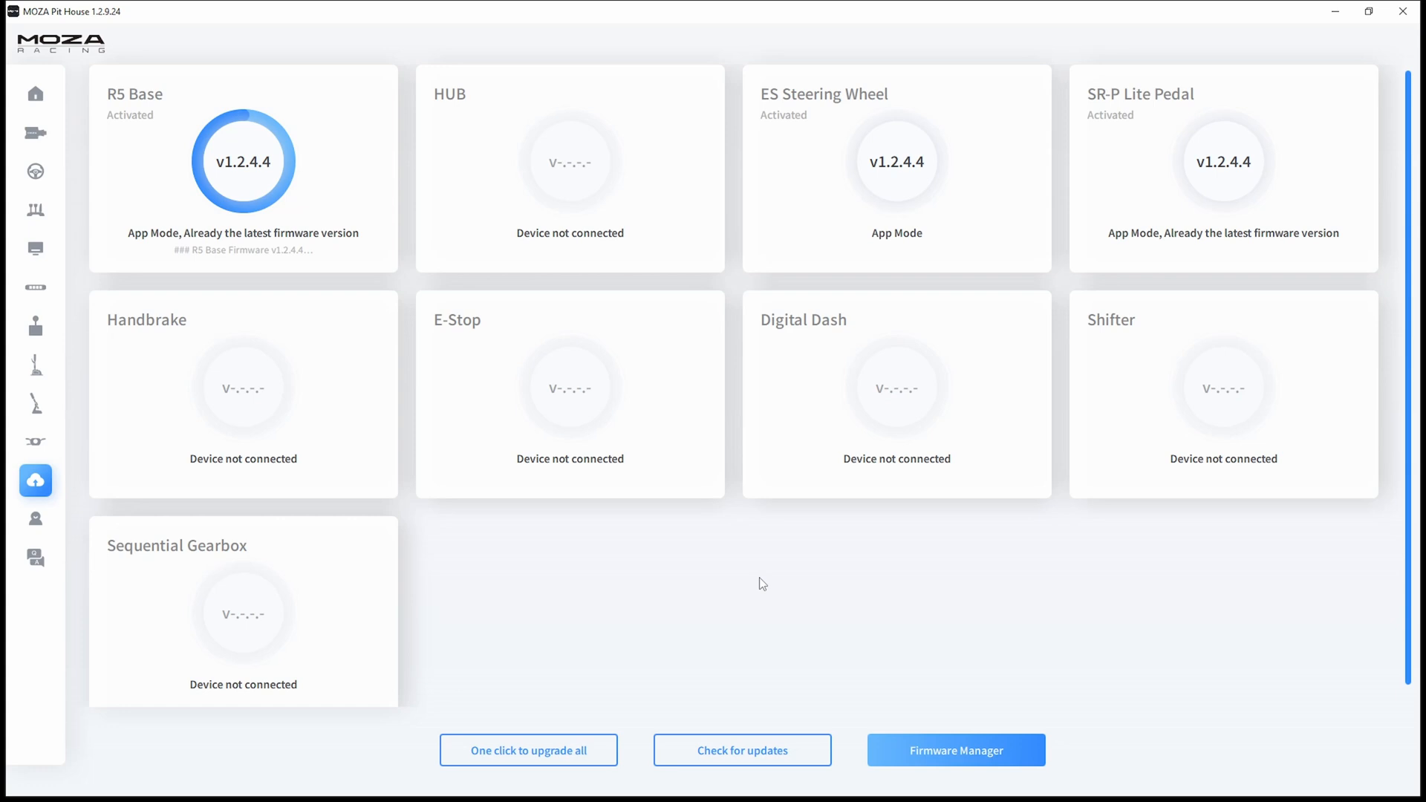
mouse_move(481, 497)
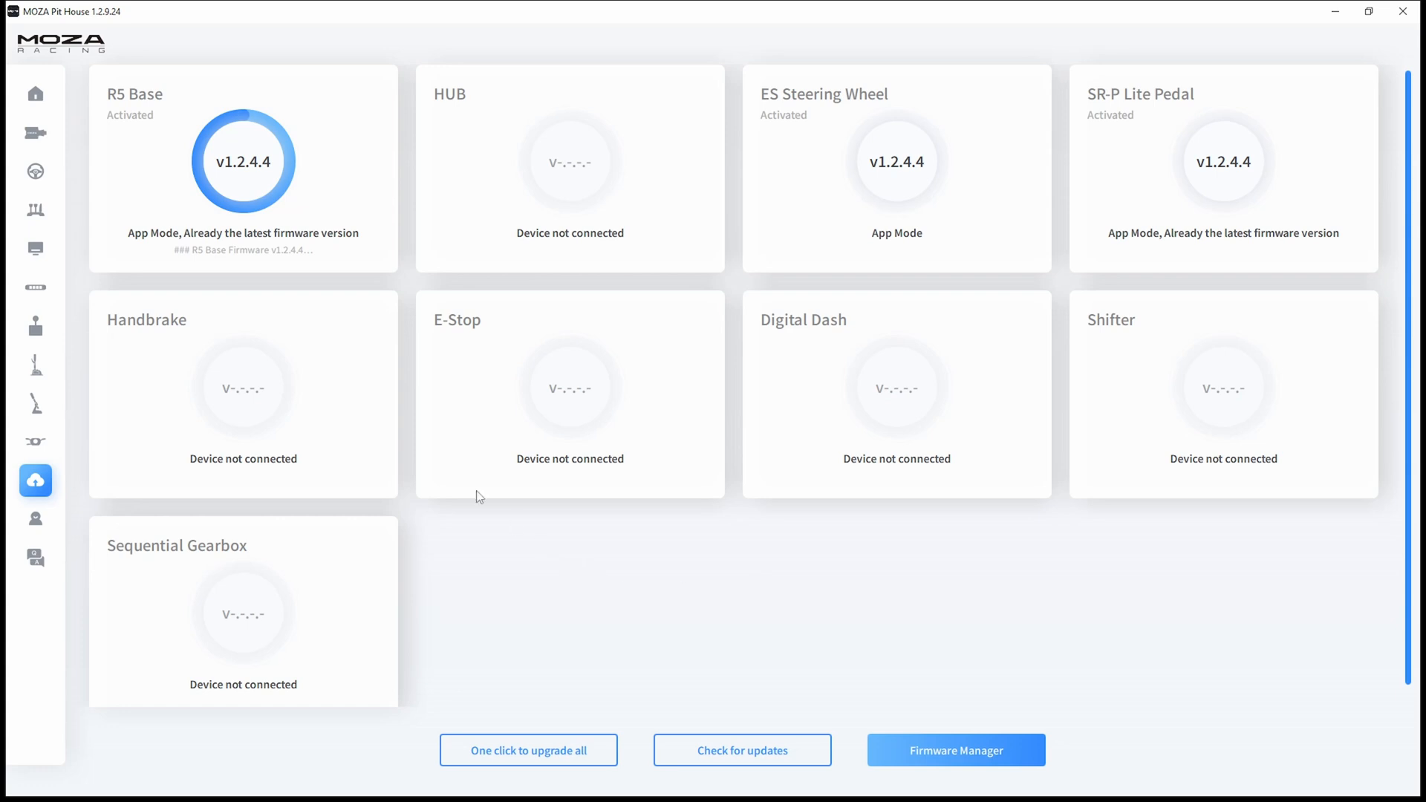
mouse_move(314, 246)
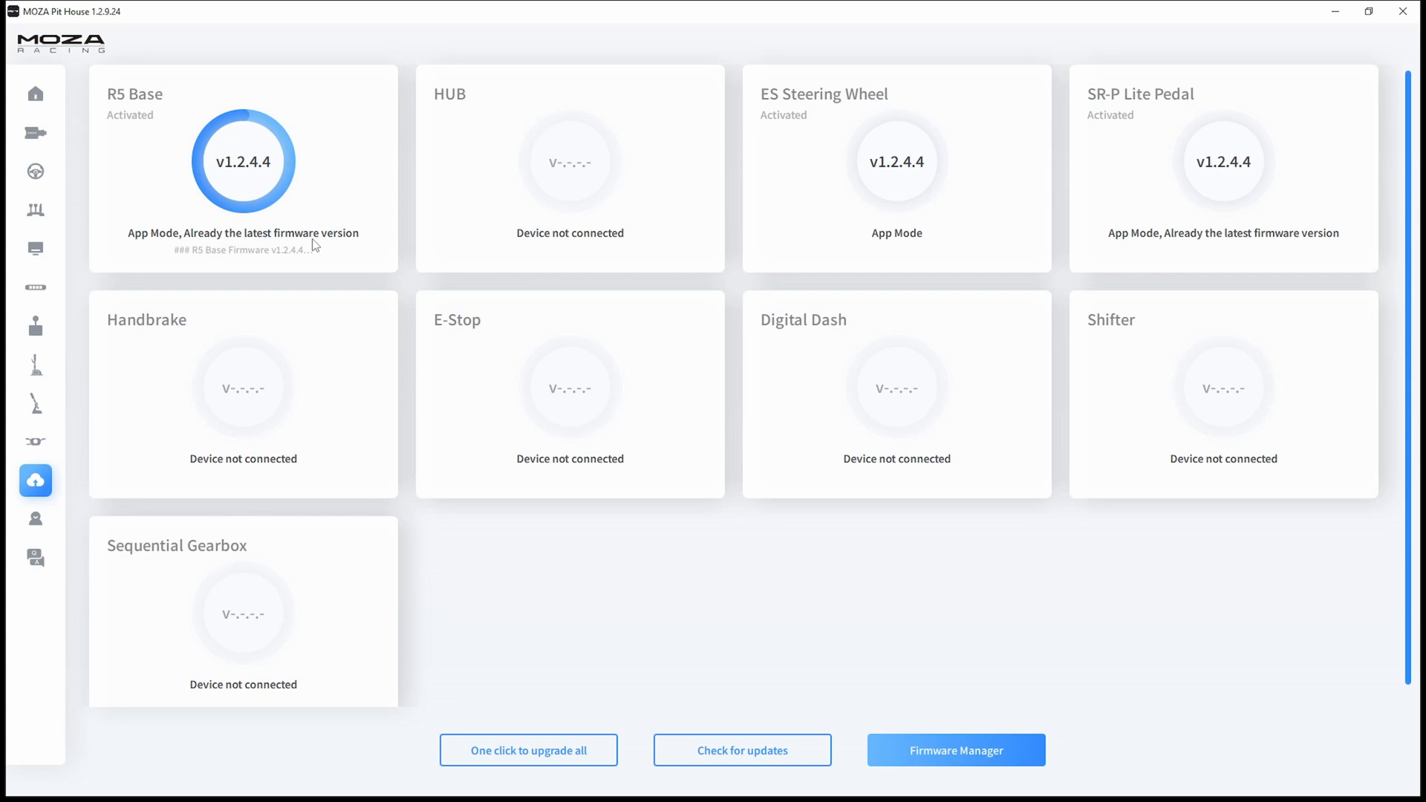
mouse_move(516, 645)
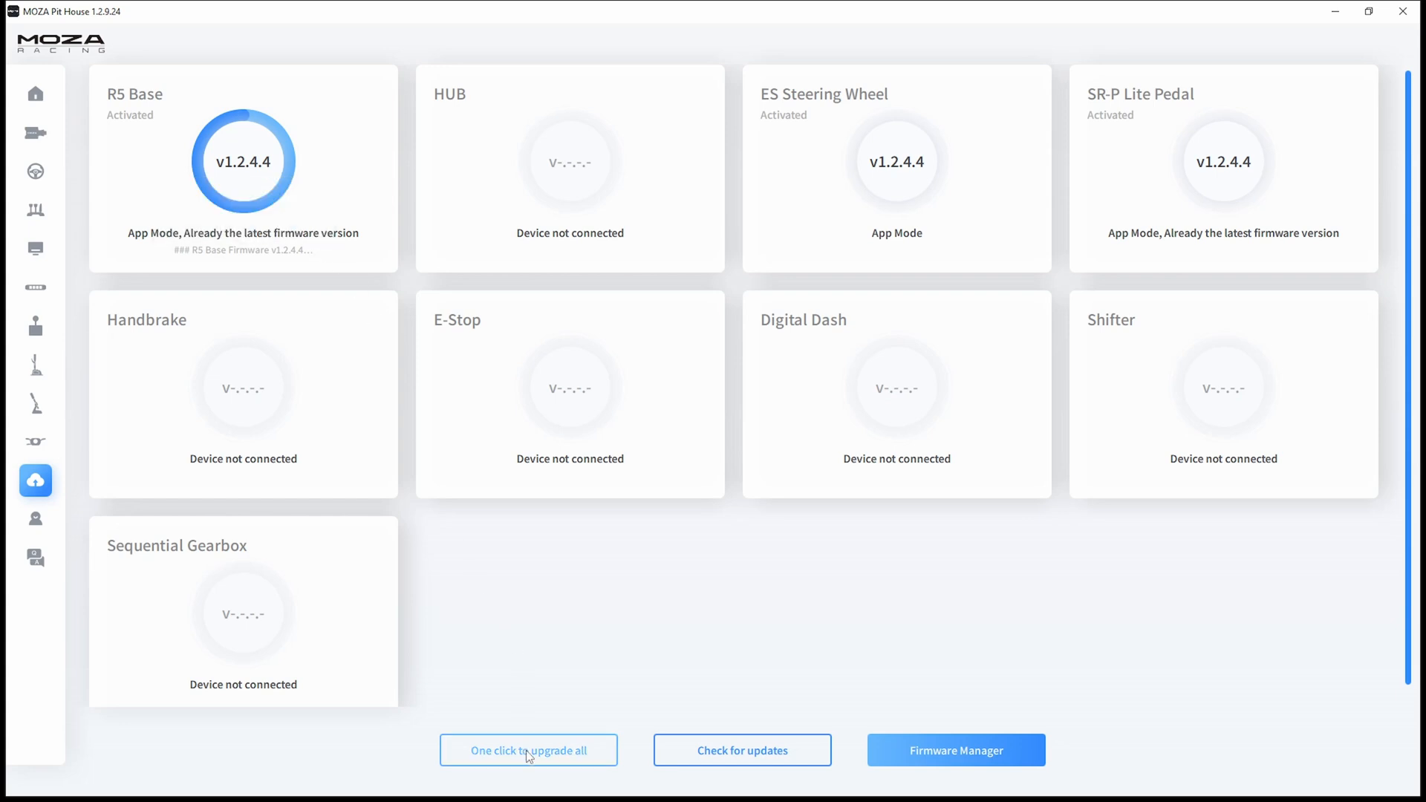
mouse_move(713, 762)
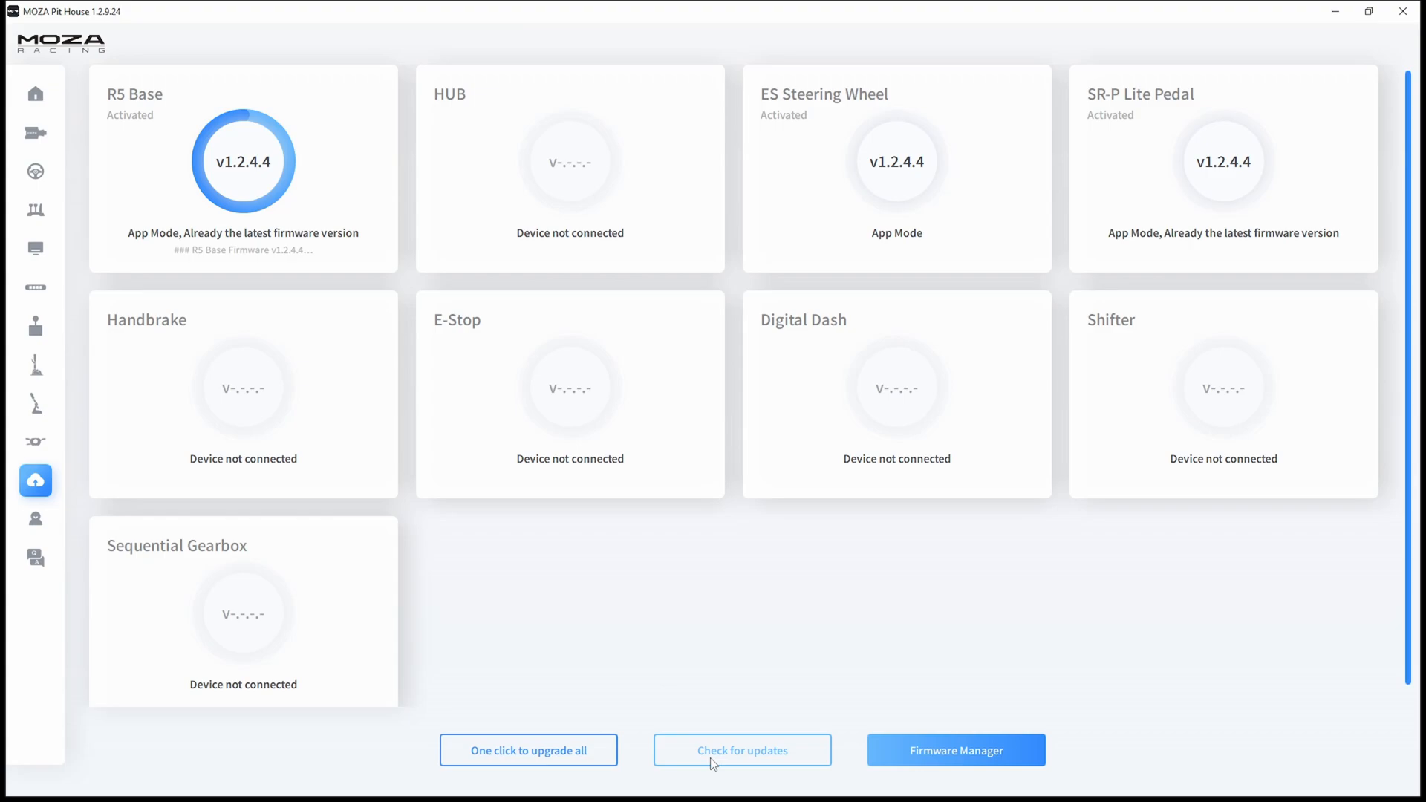
click(742, 750)
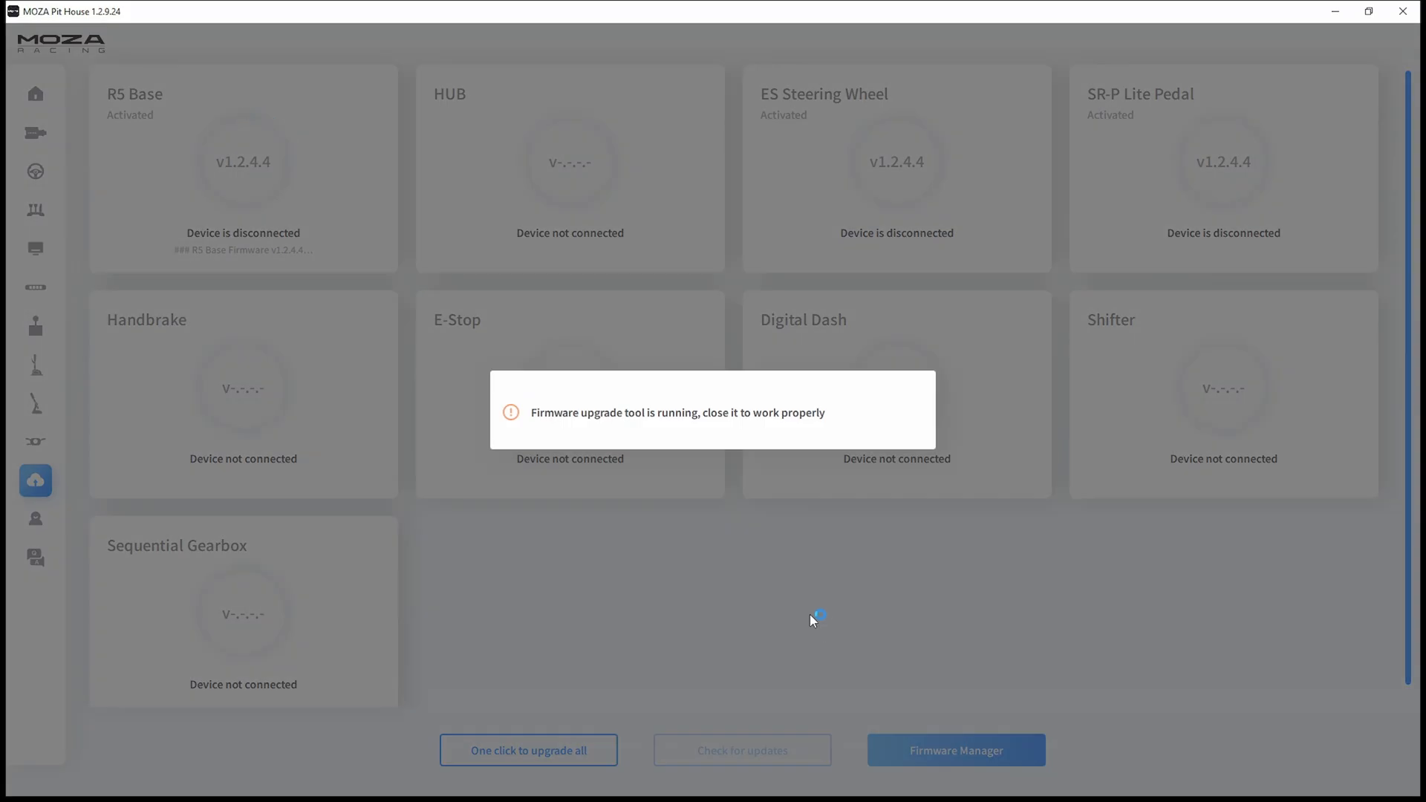
Look over the R5 Base firmware versions, including the 1.2.5.5 beta, in Firmware Manager, then close it.
click(955, 749)
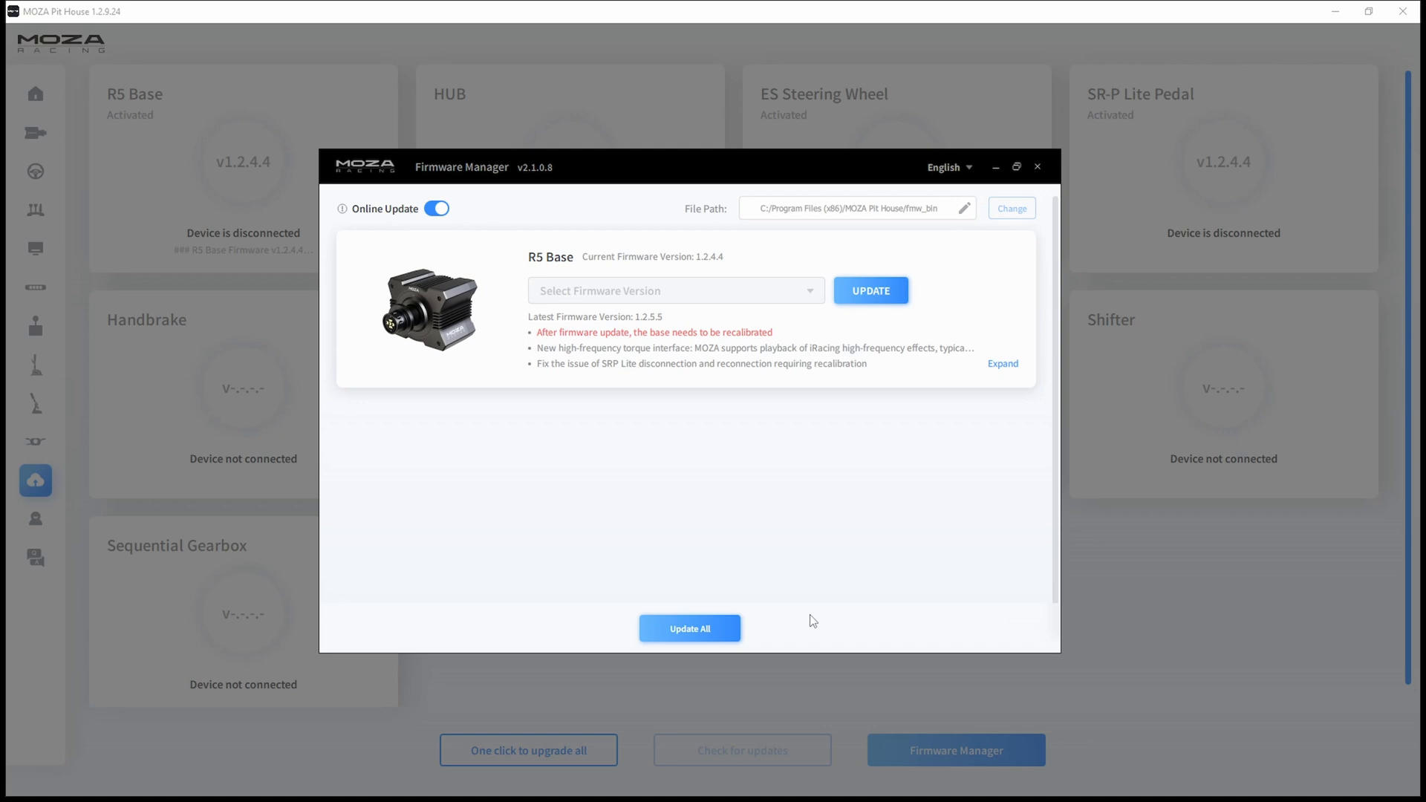
click(676, 290)
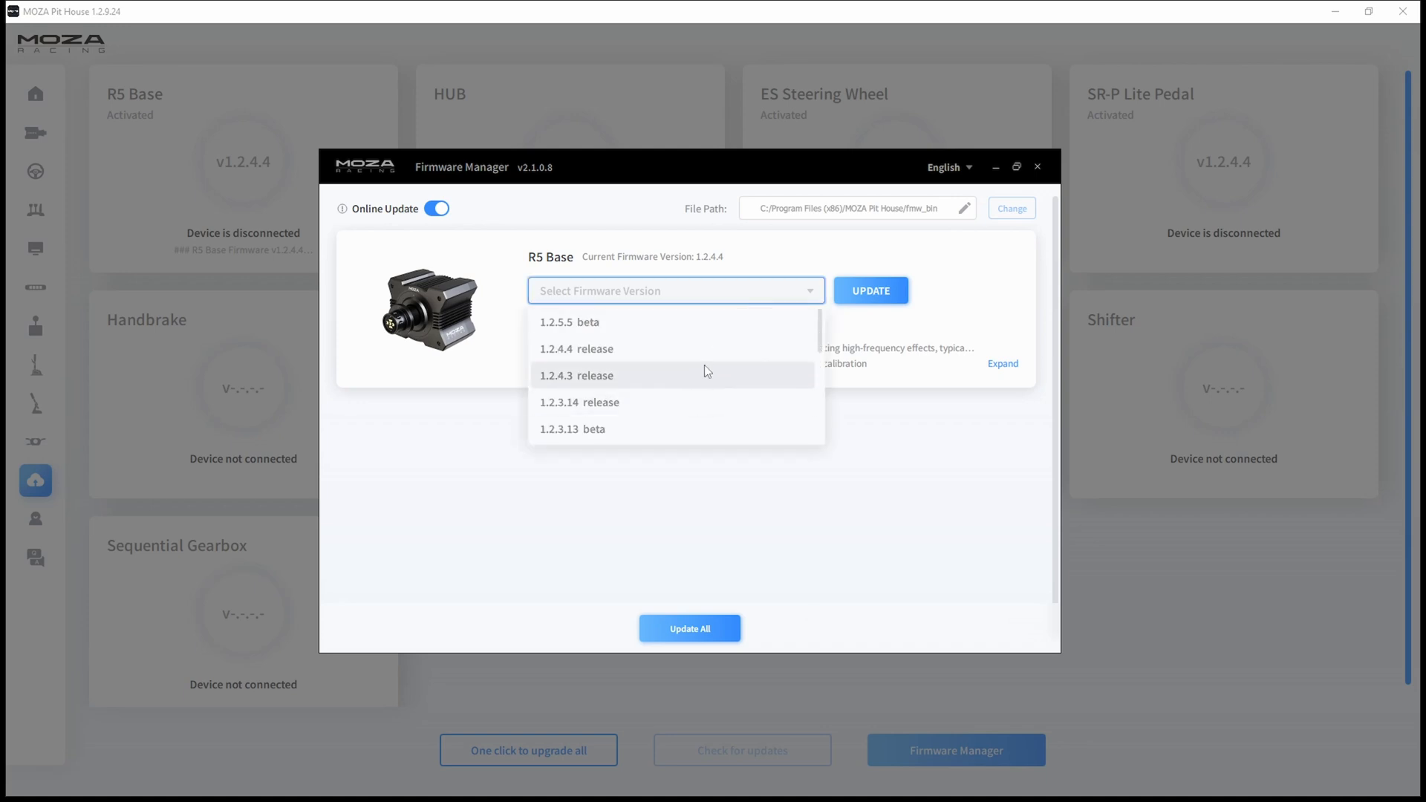
mouse_move(709, 322)
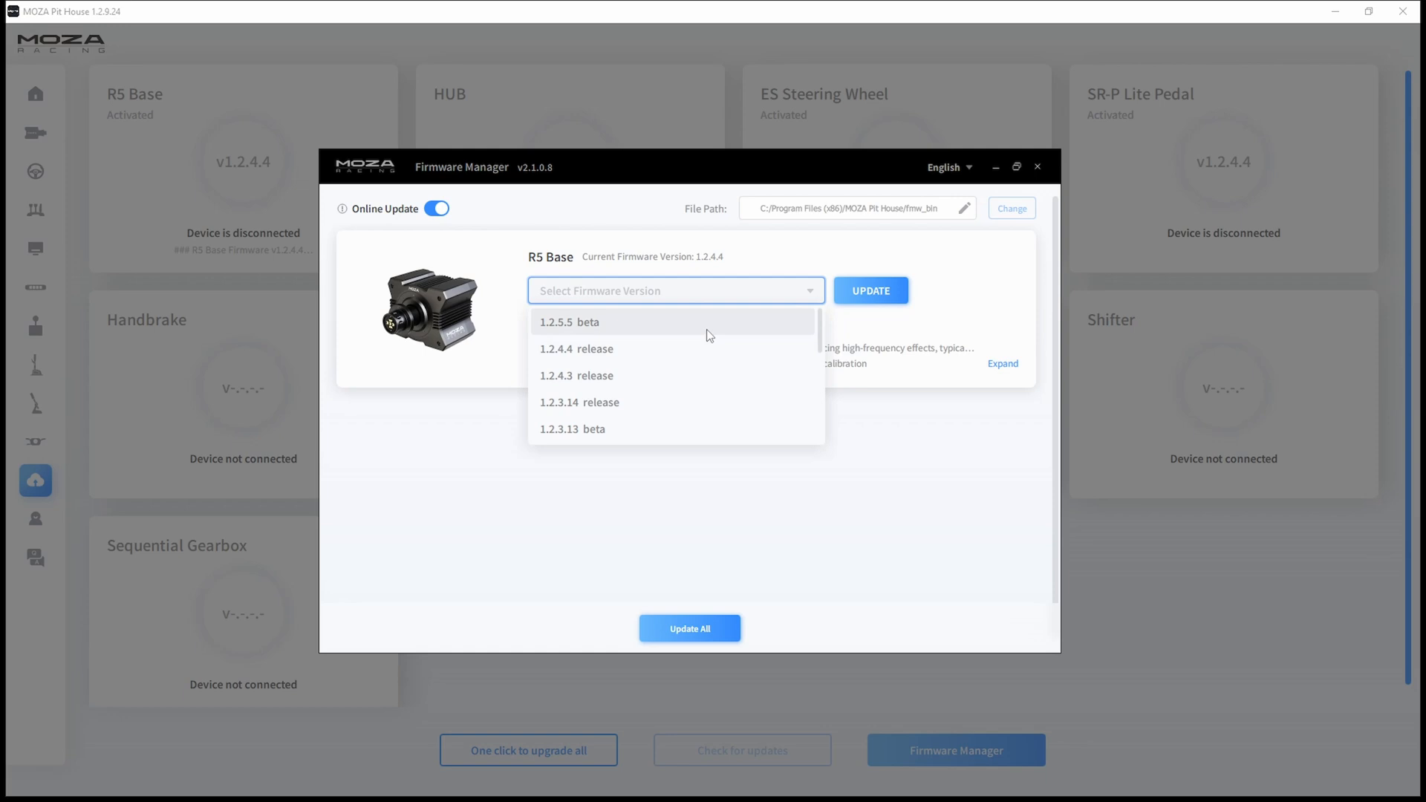
mouse_move(780, 240)
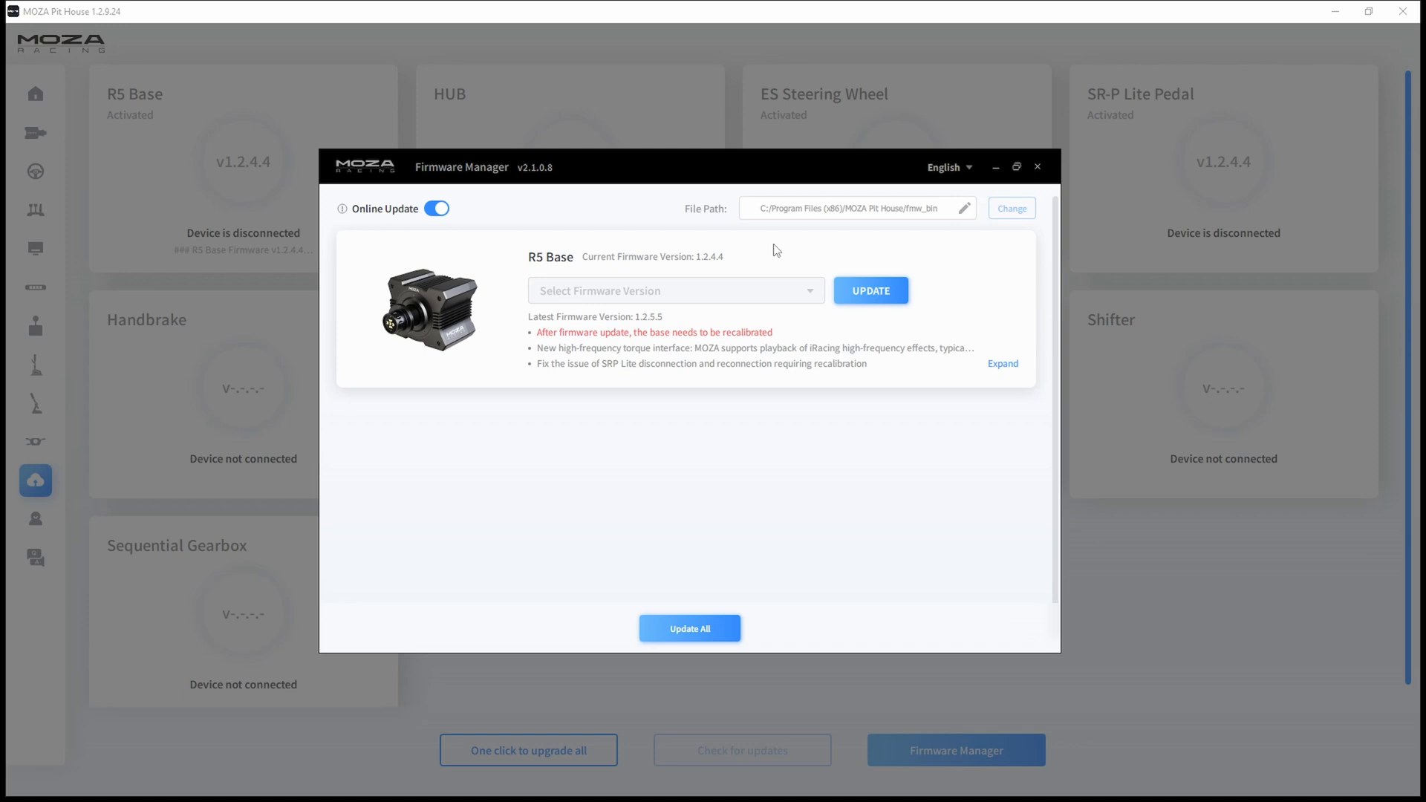
click(1036, 166)
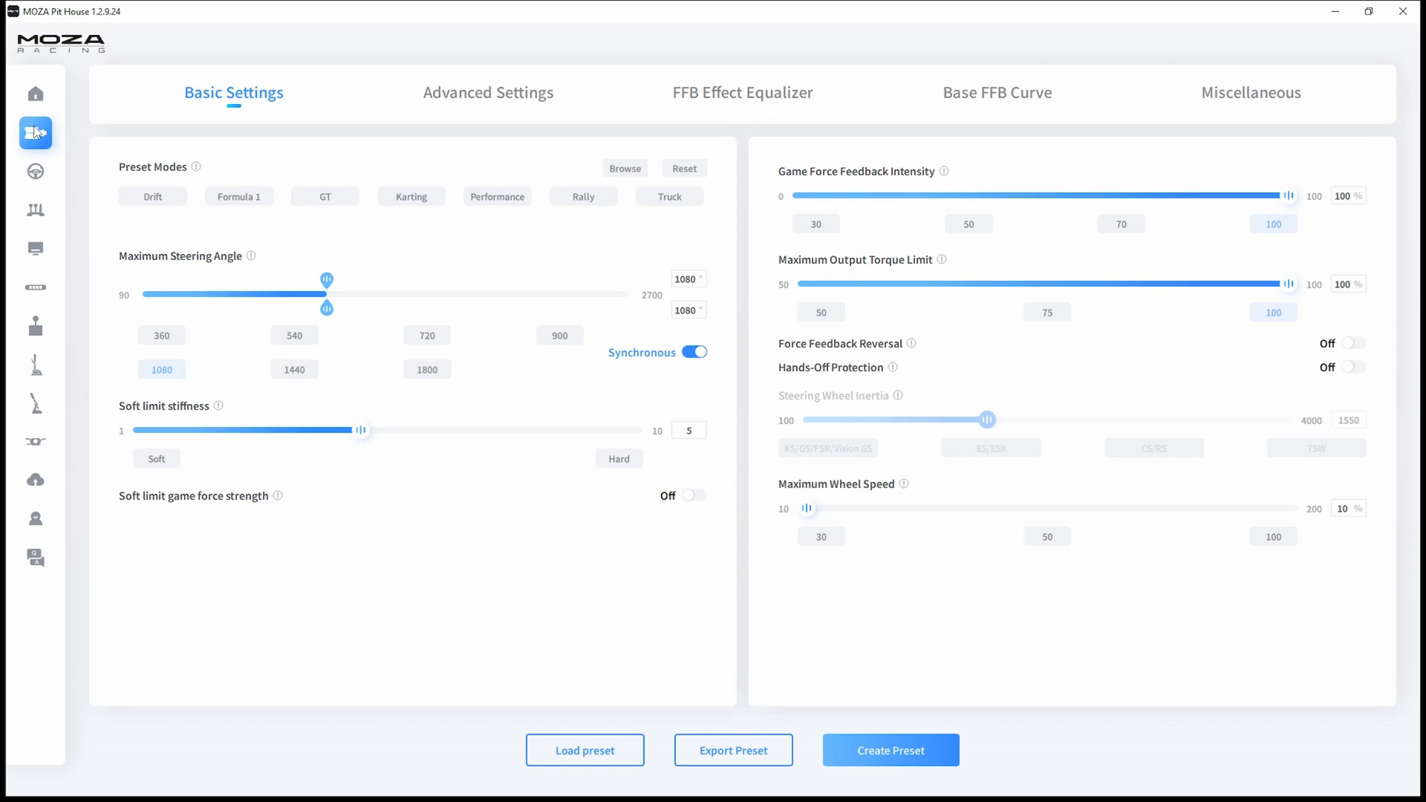
Try Late RPM light timing, revert to Normal, and review the 75%–94% RPM sliders.
click(35, 171)
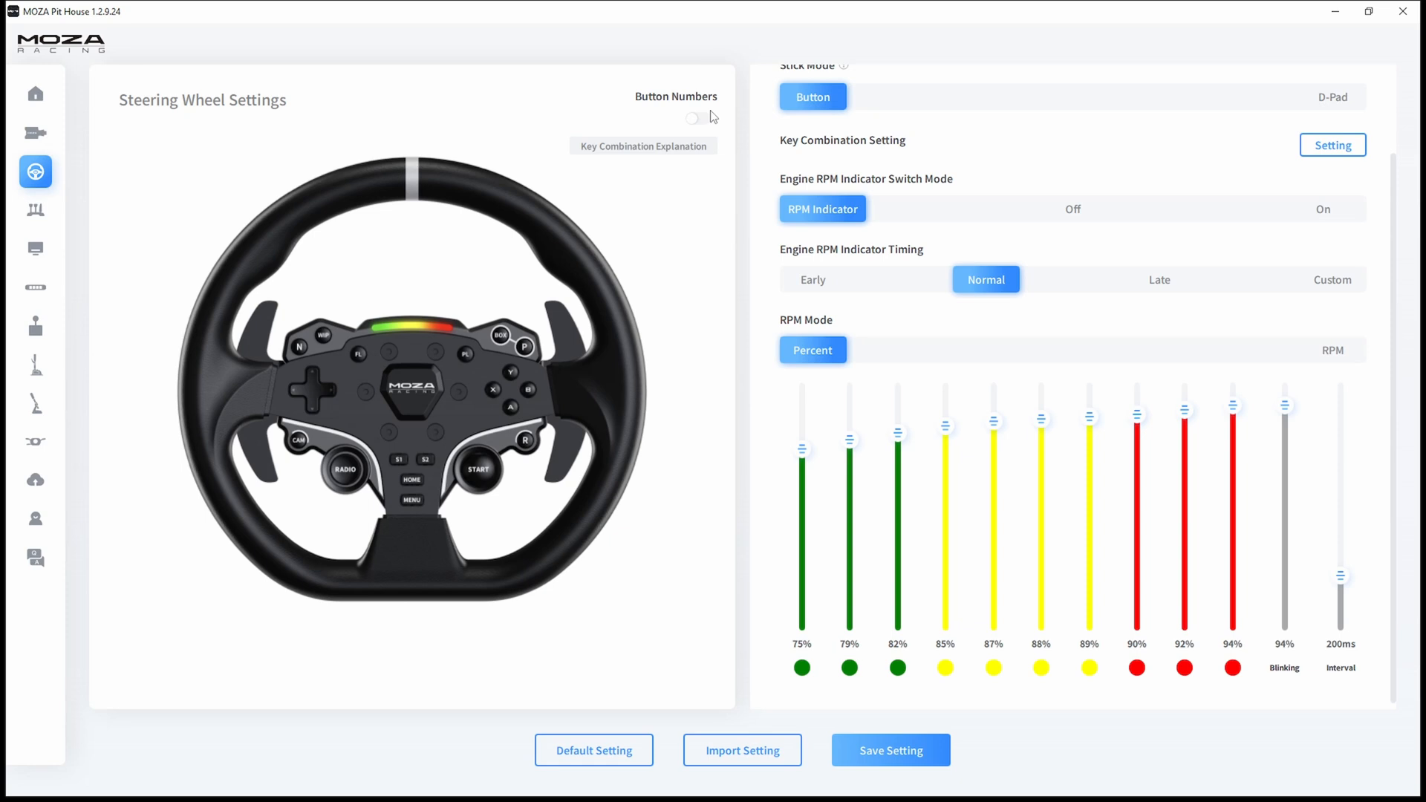
scroll(up, 3)
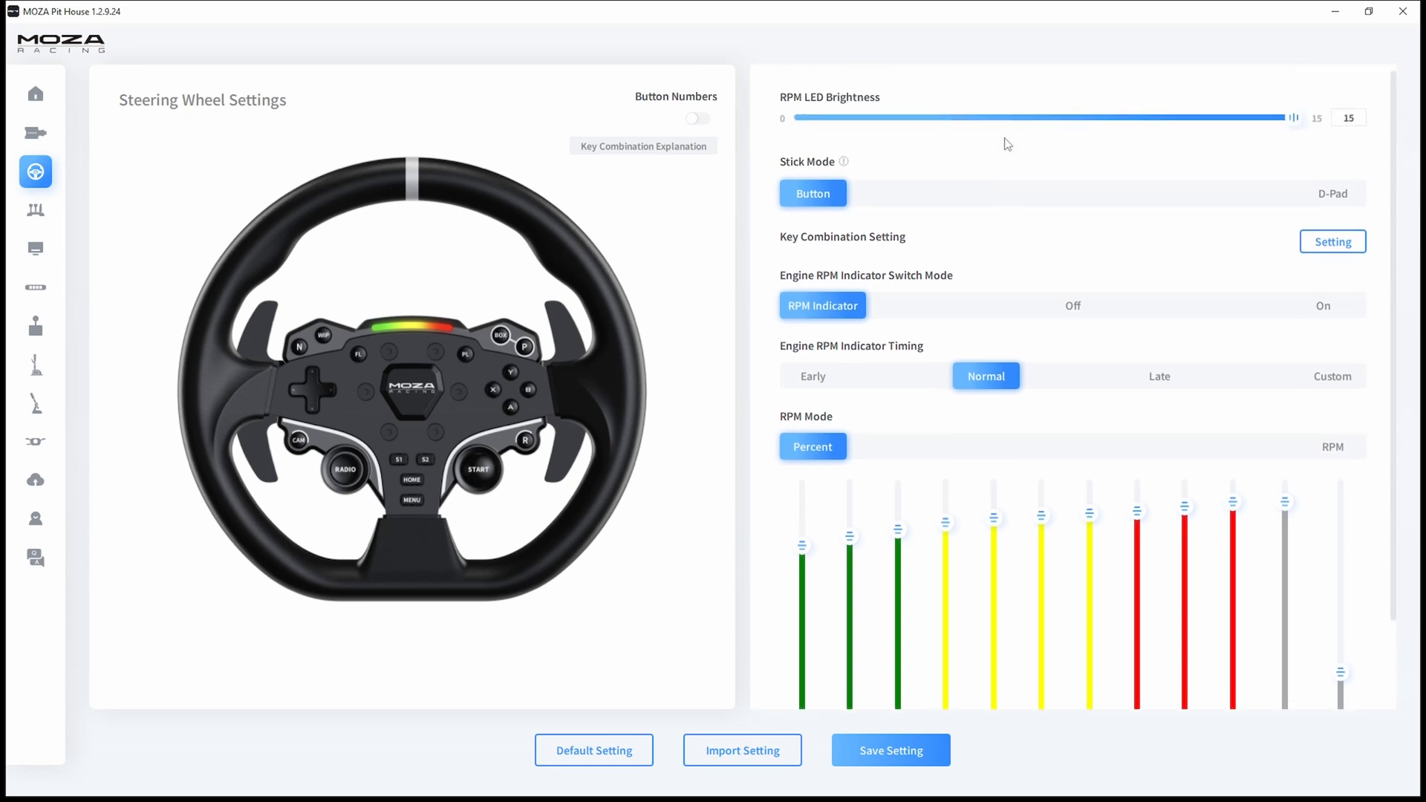
mouse_move(1040, 283)
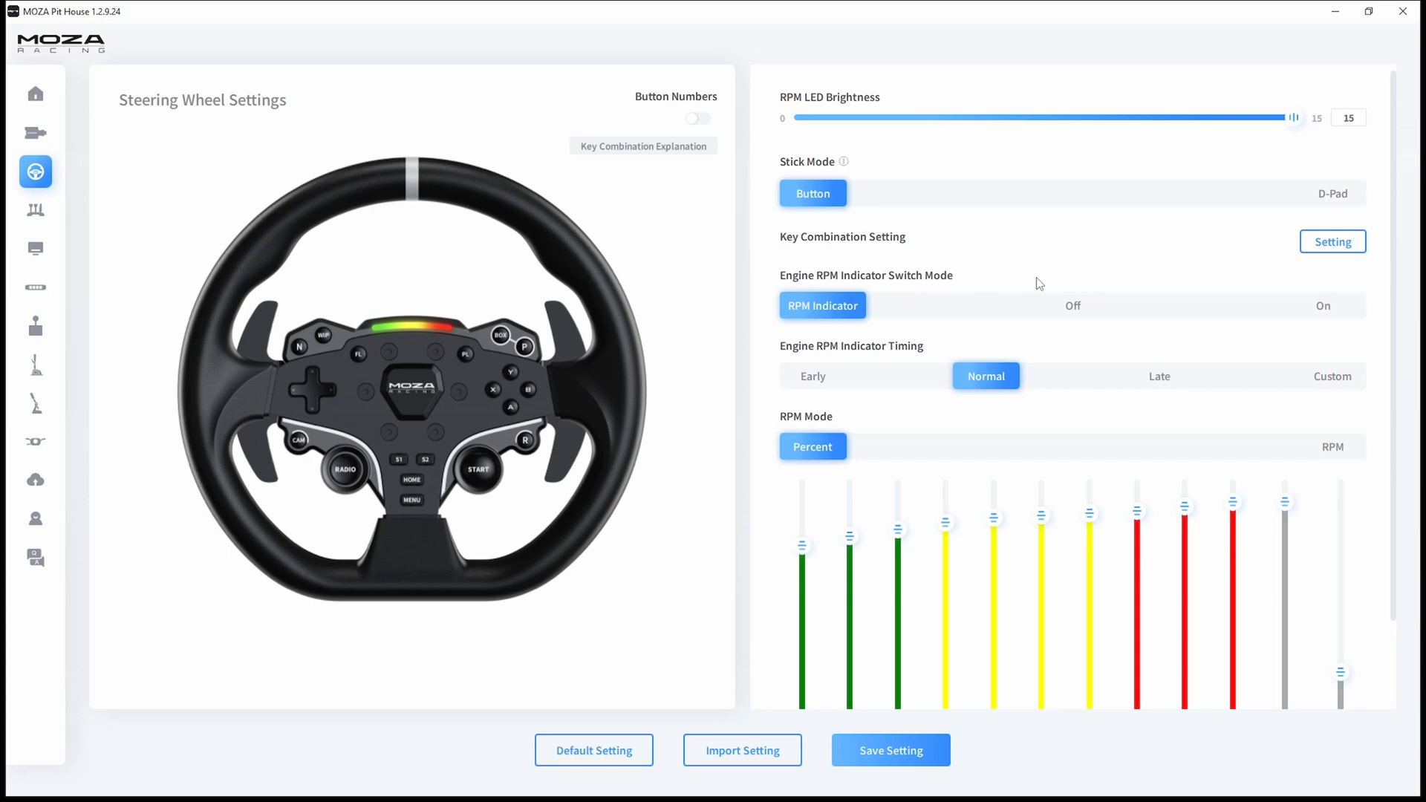
scroll(down, 3)
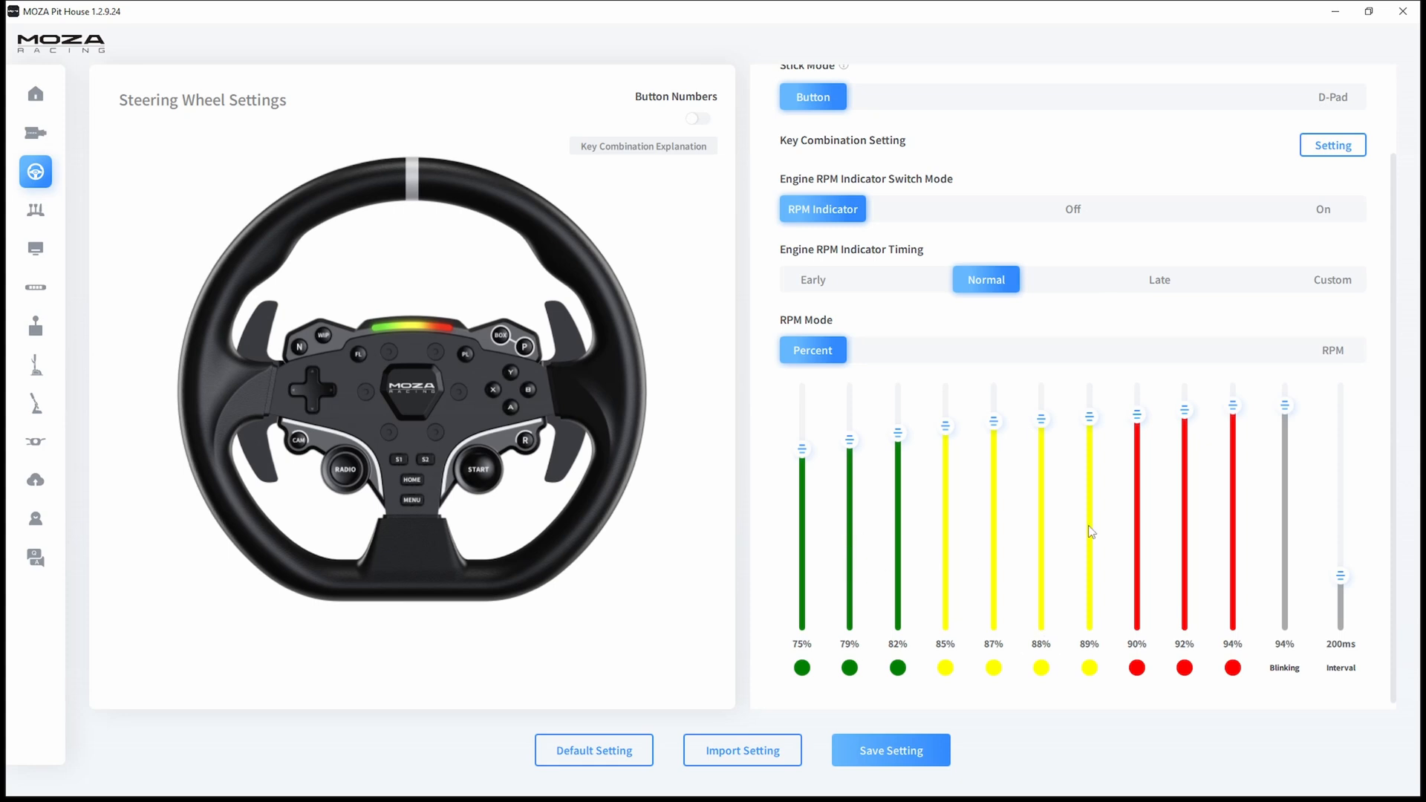
mouse_move(1132, 527)
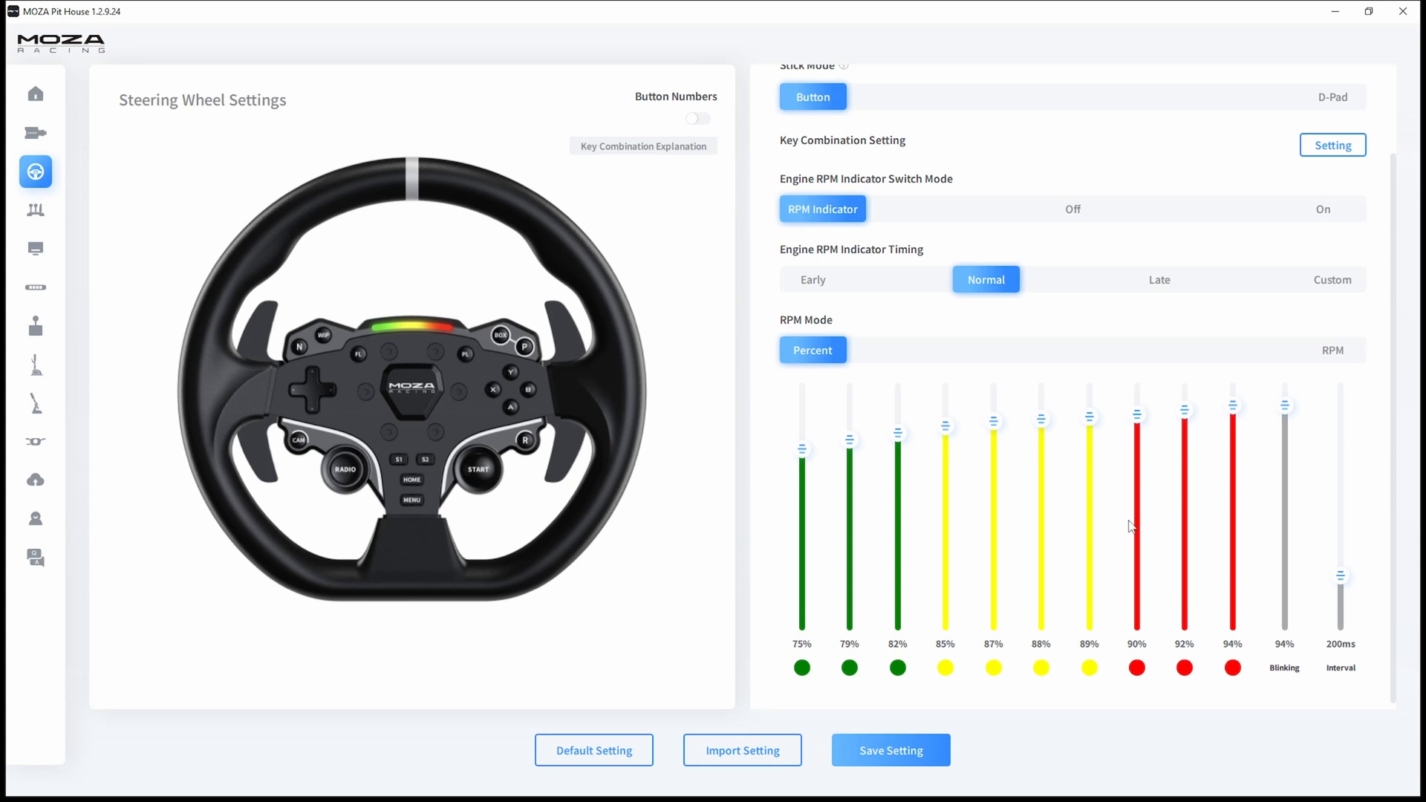
scroll(up, 3)
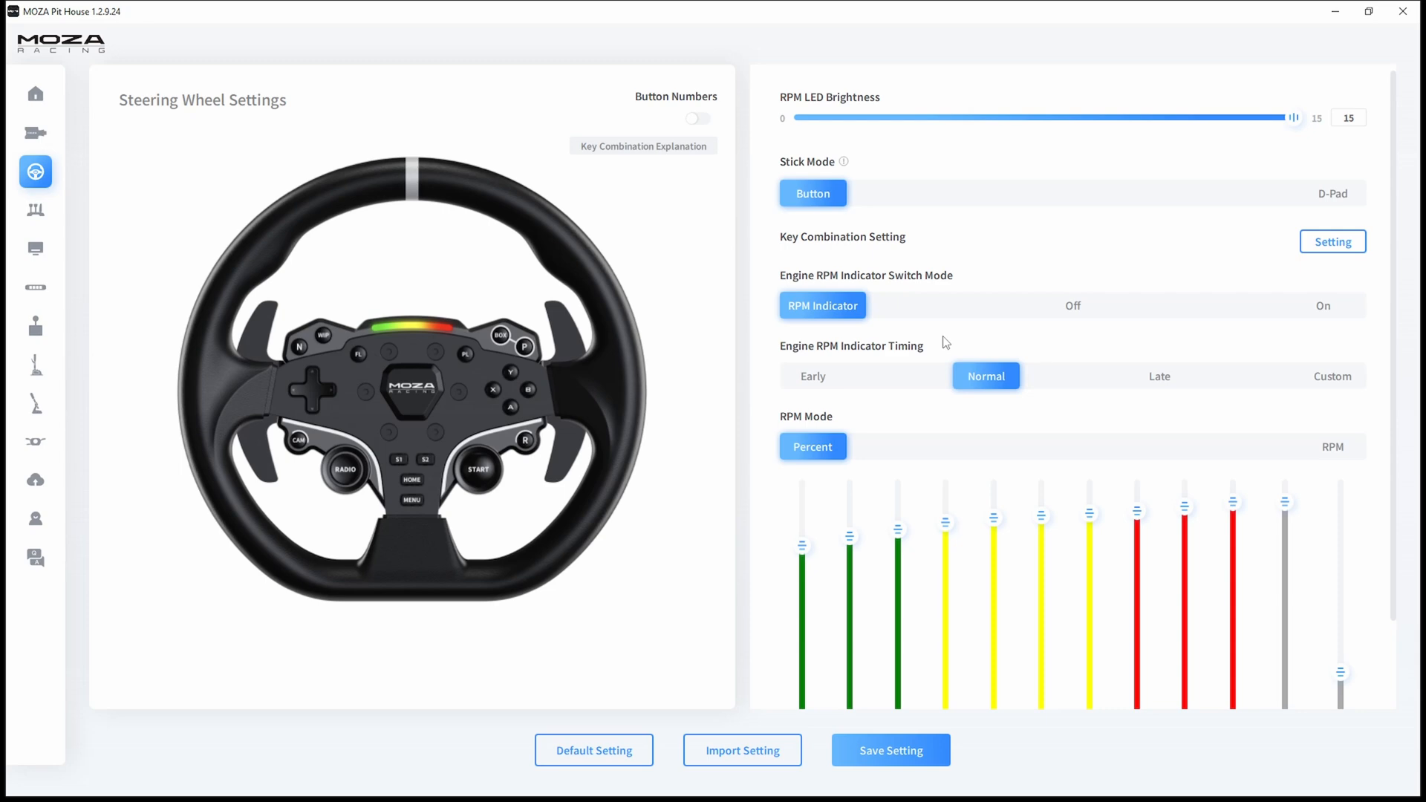
mouse_move(1159, 375)
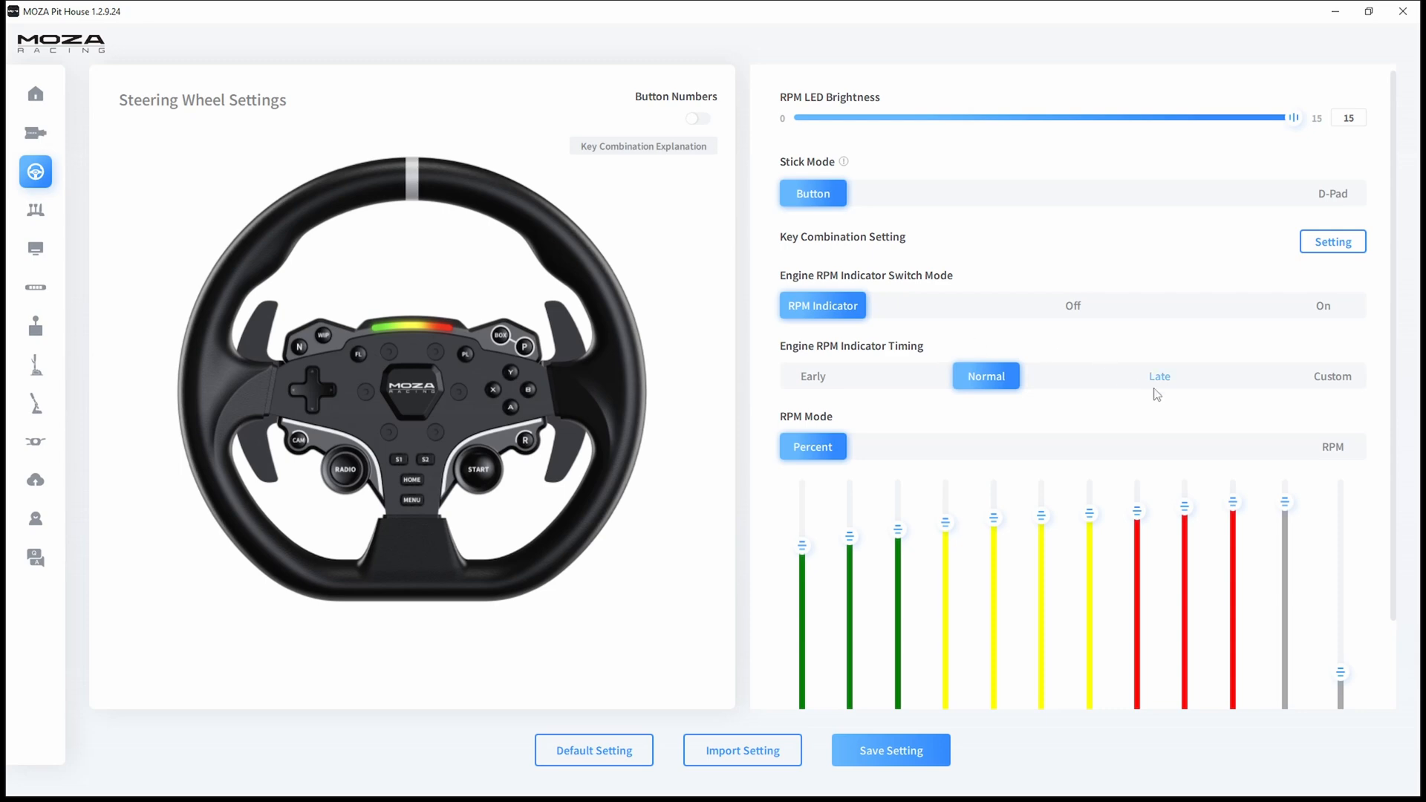
click(1159, 376)
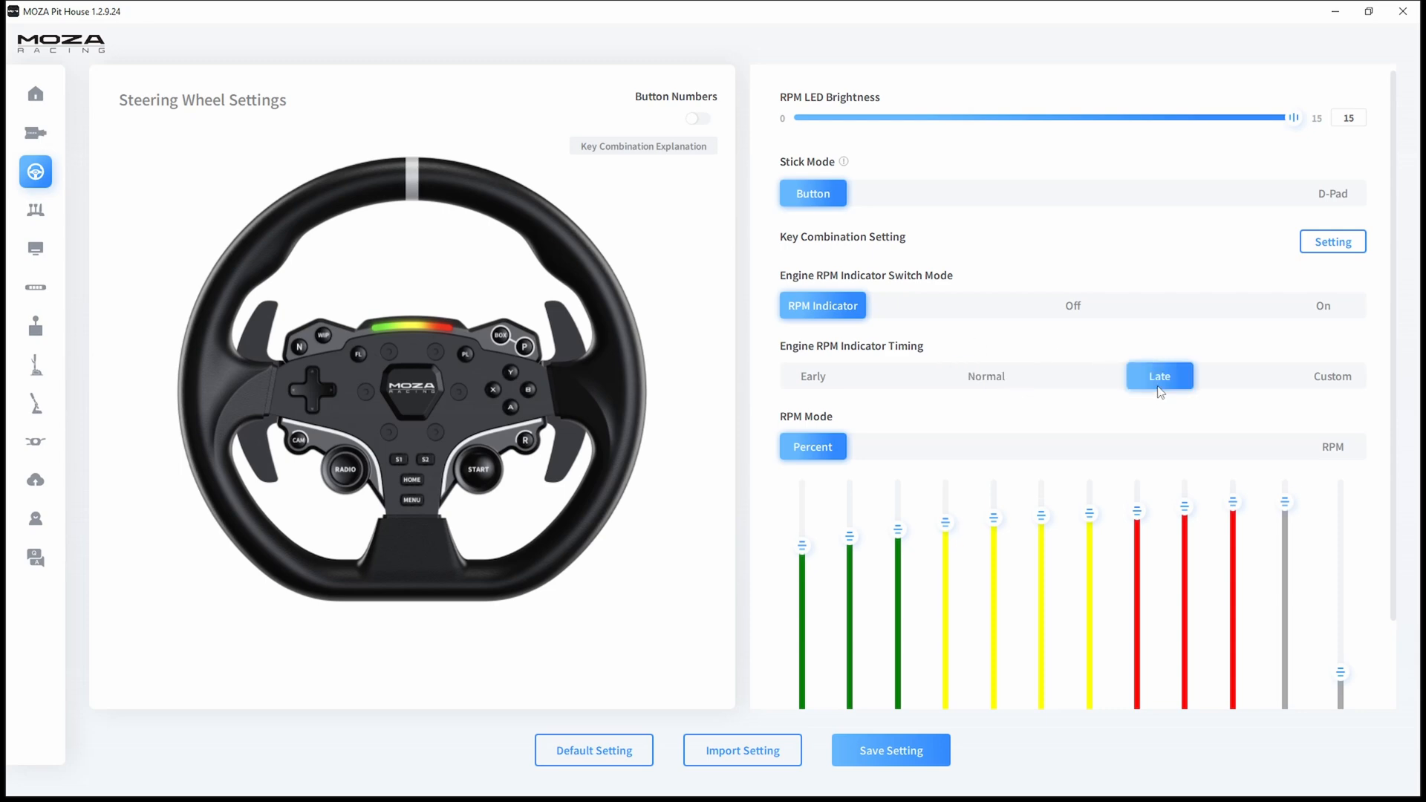
click(985, 376)
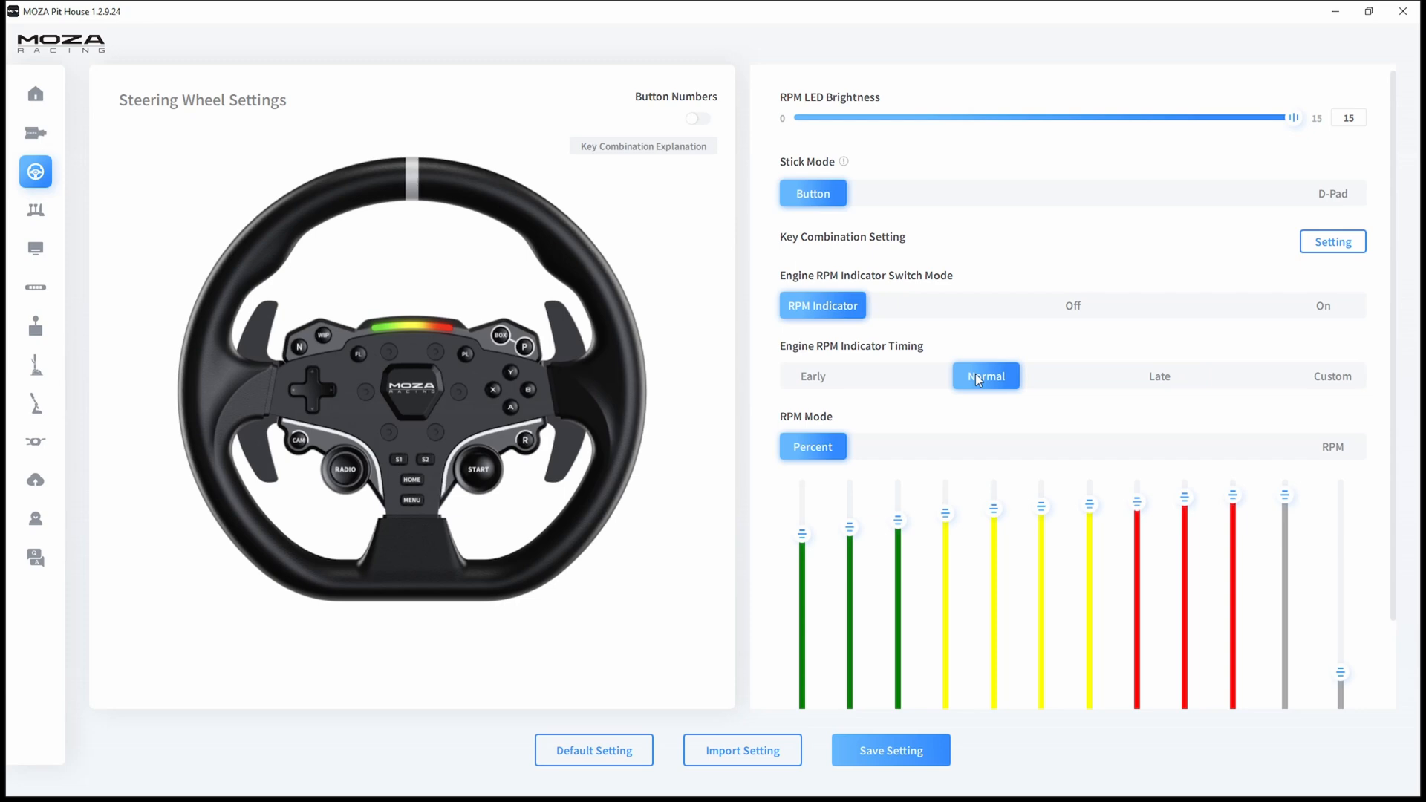
scroll(down, 3)
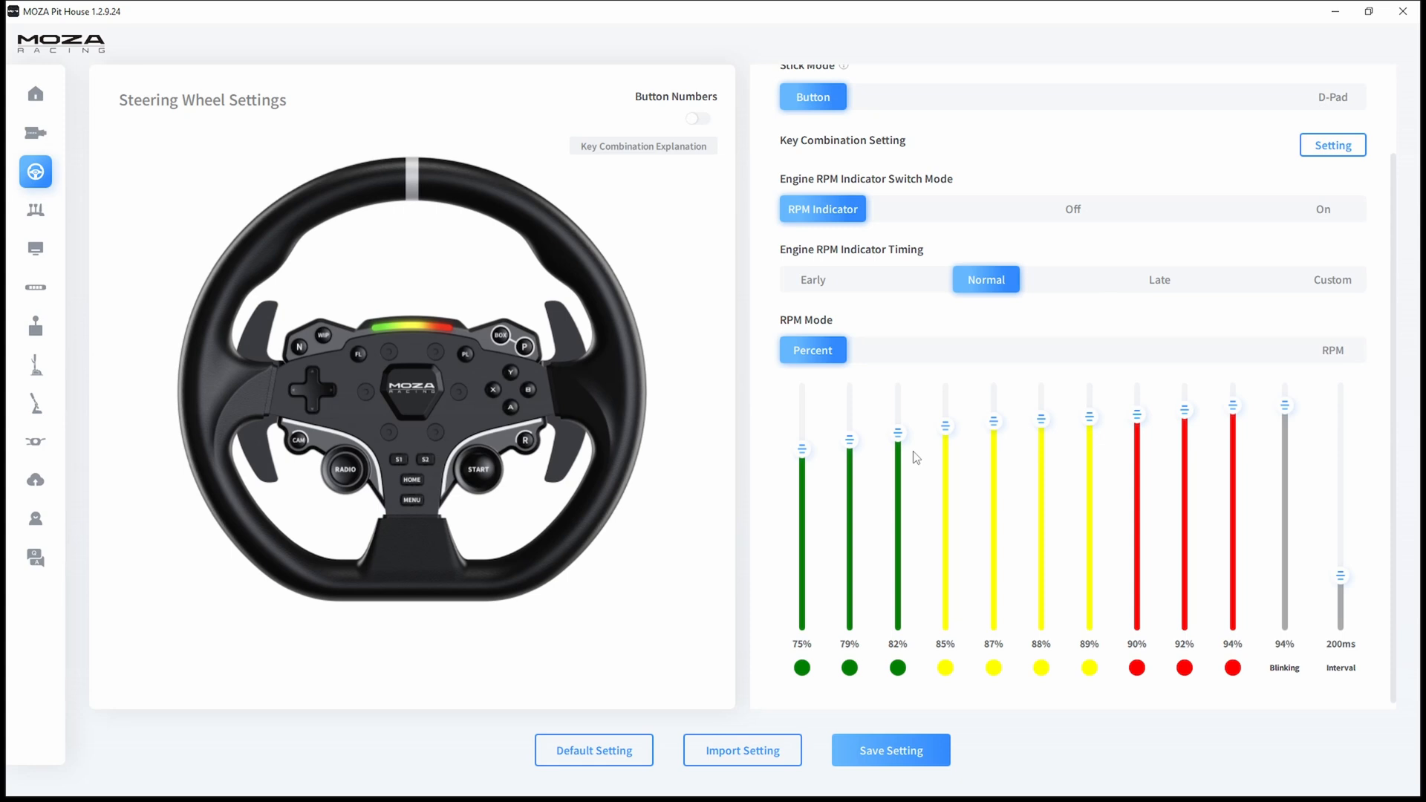
mouse_move(1325, 622)
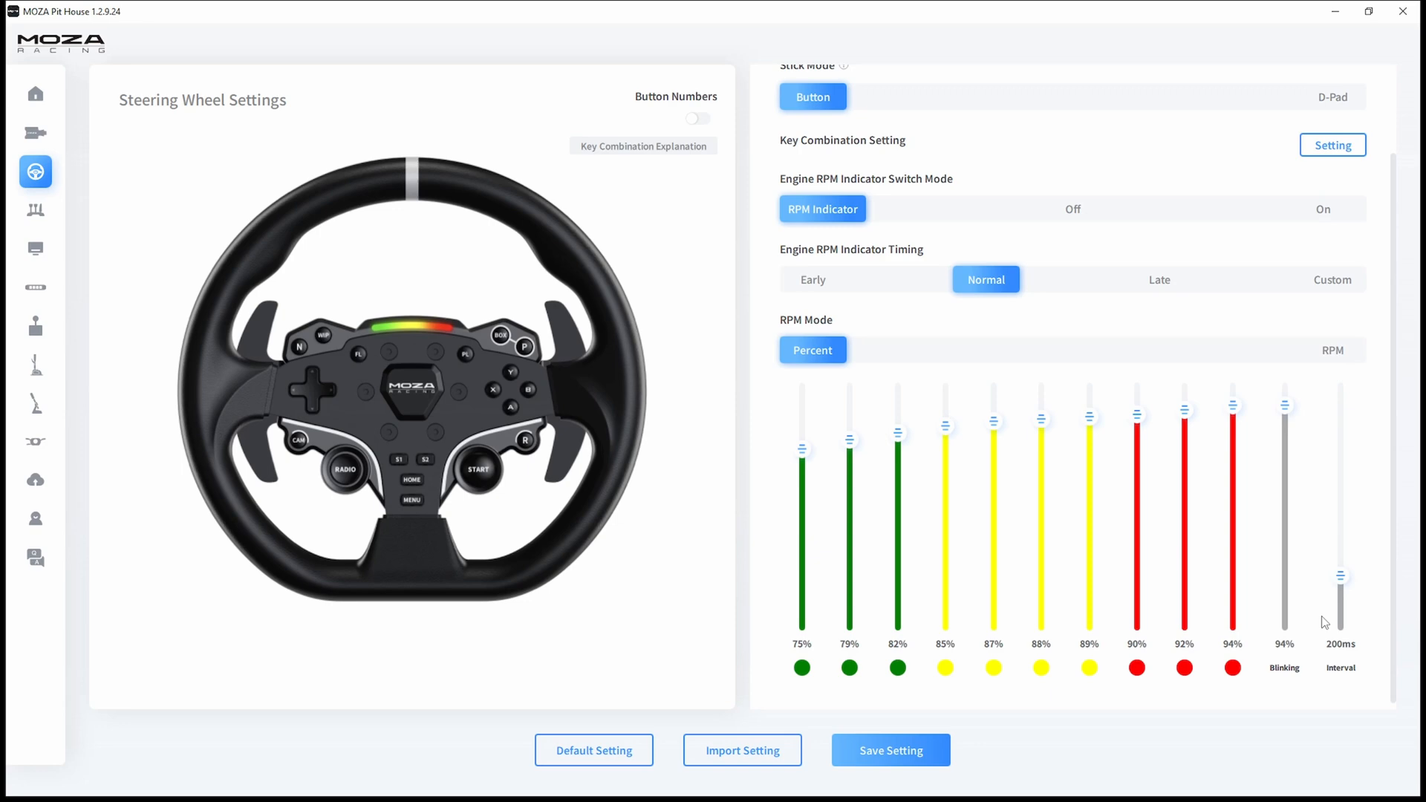
click(36, 519)
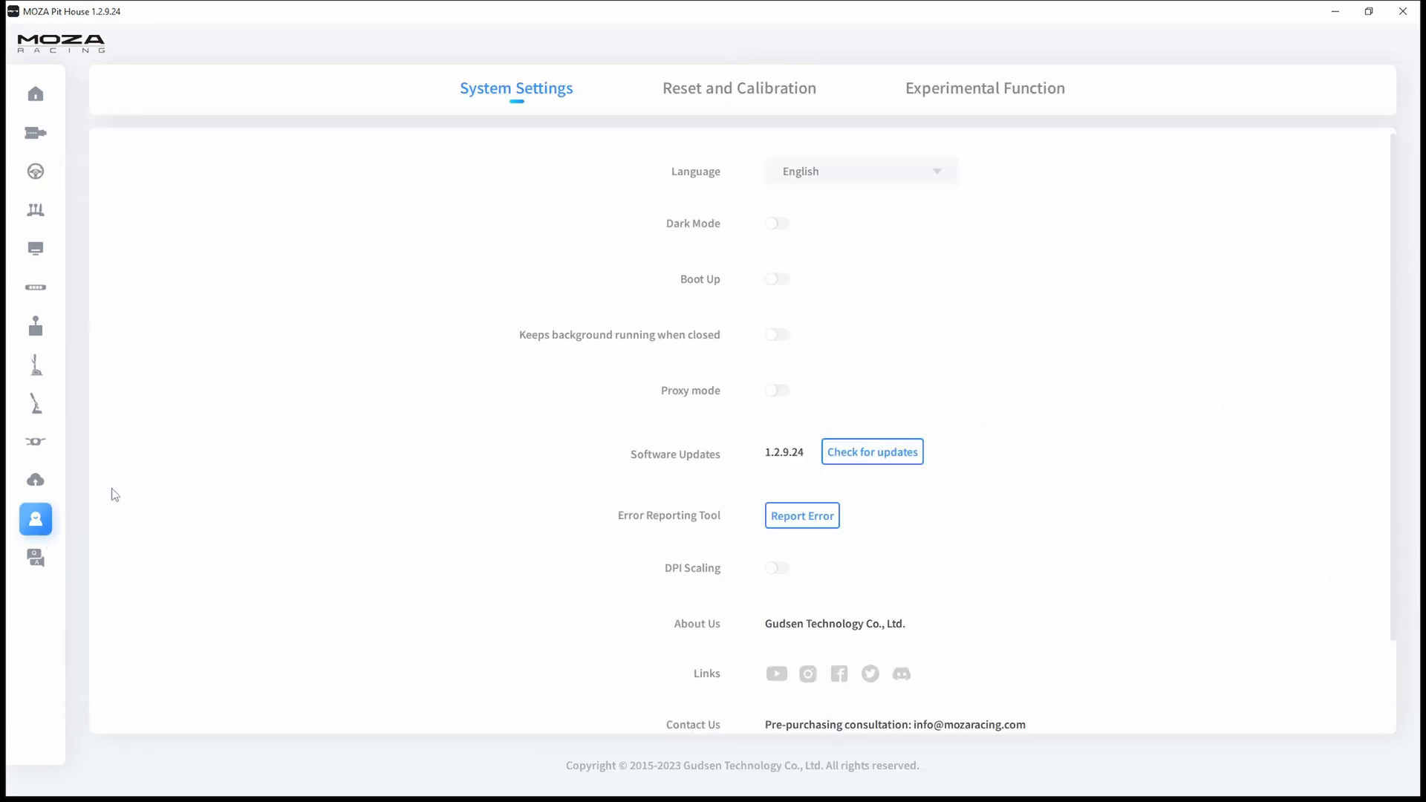
Preview the WheelBase Reset and Calibrate dialog on the Reset and Calibration tab, then cancel it.
click(738, 88)
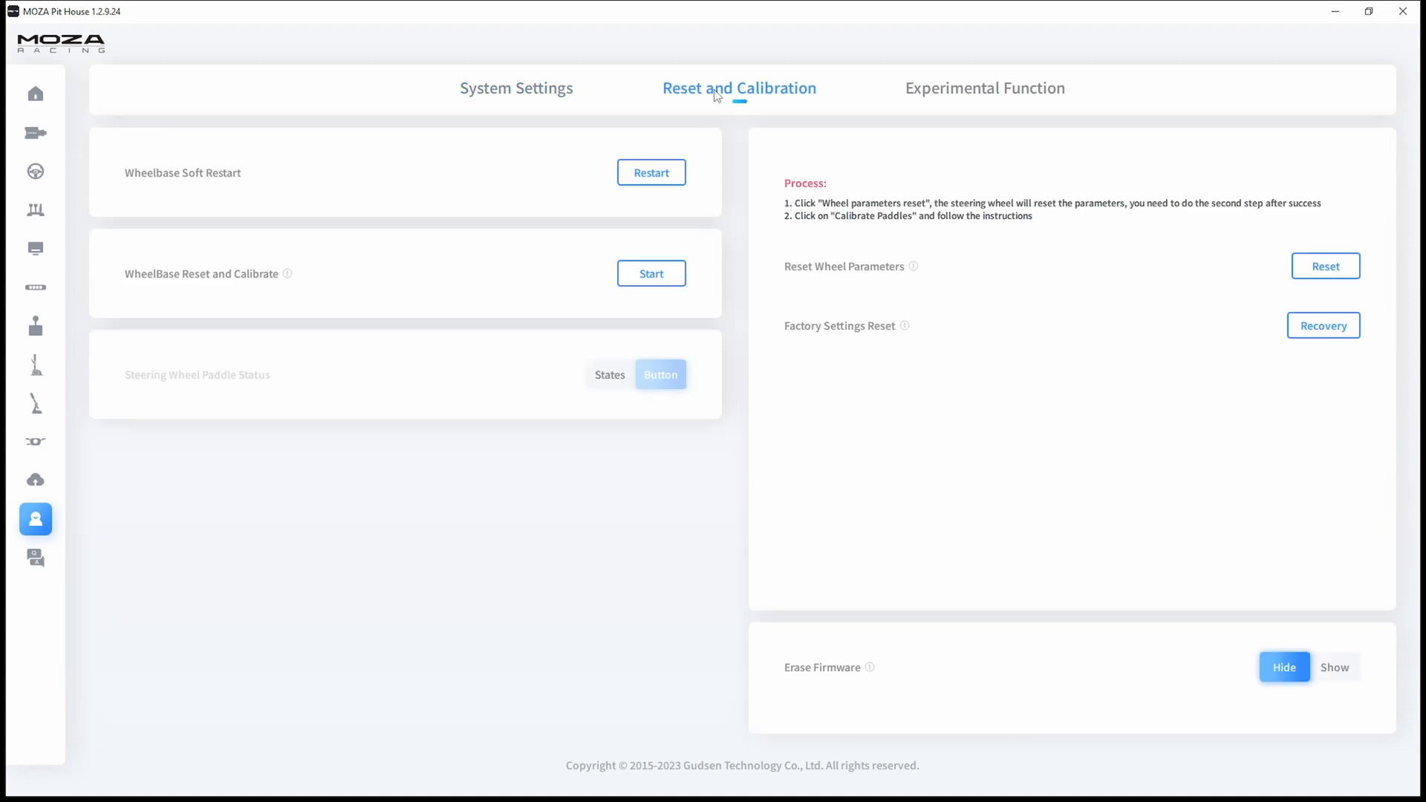
mouse_move(402, 186)
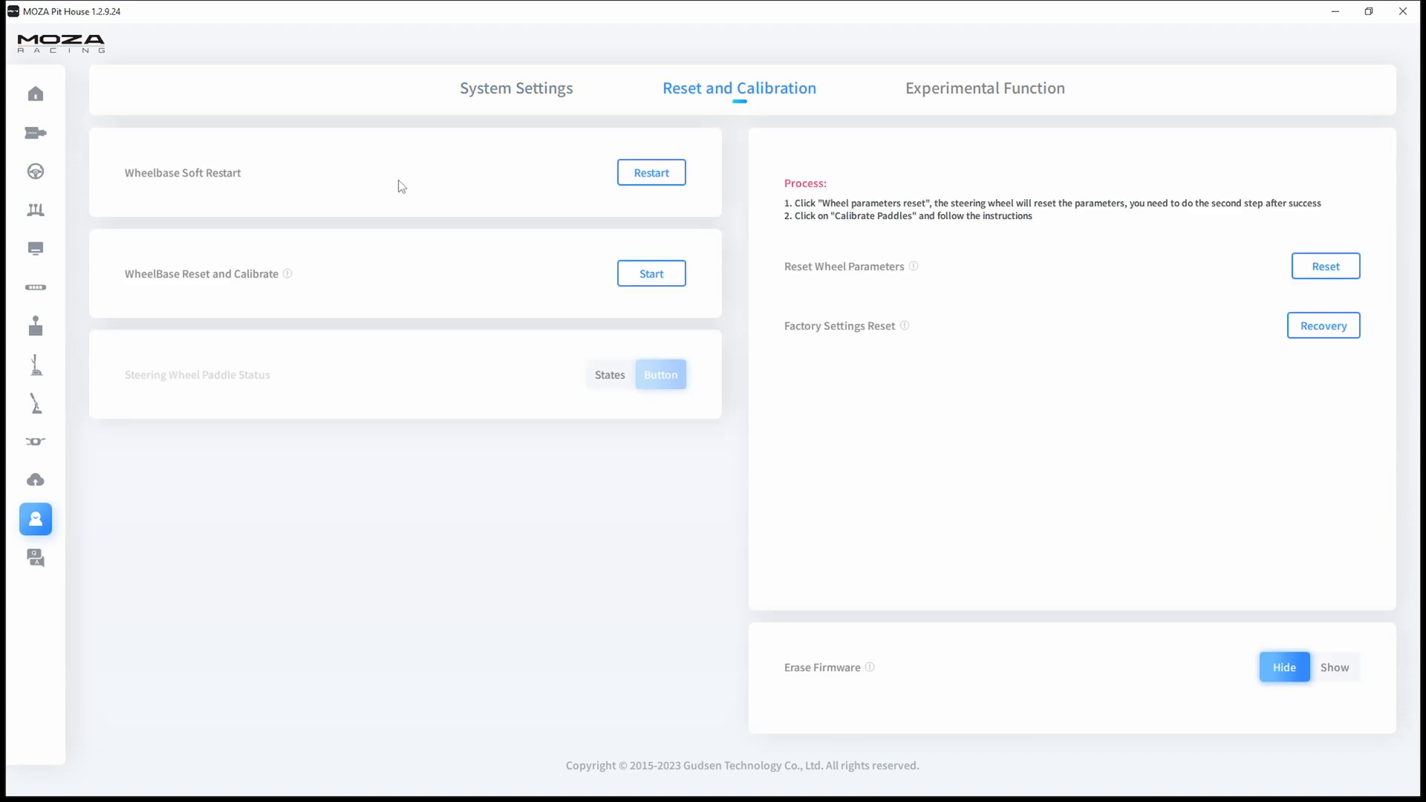
mouse_move(170, 285)
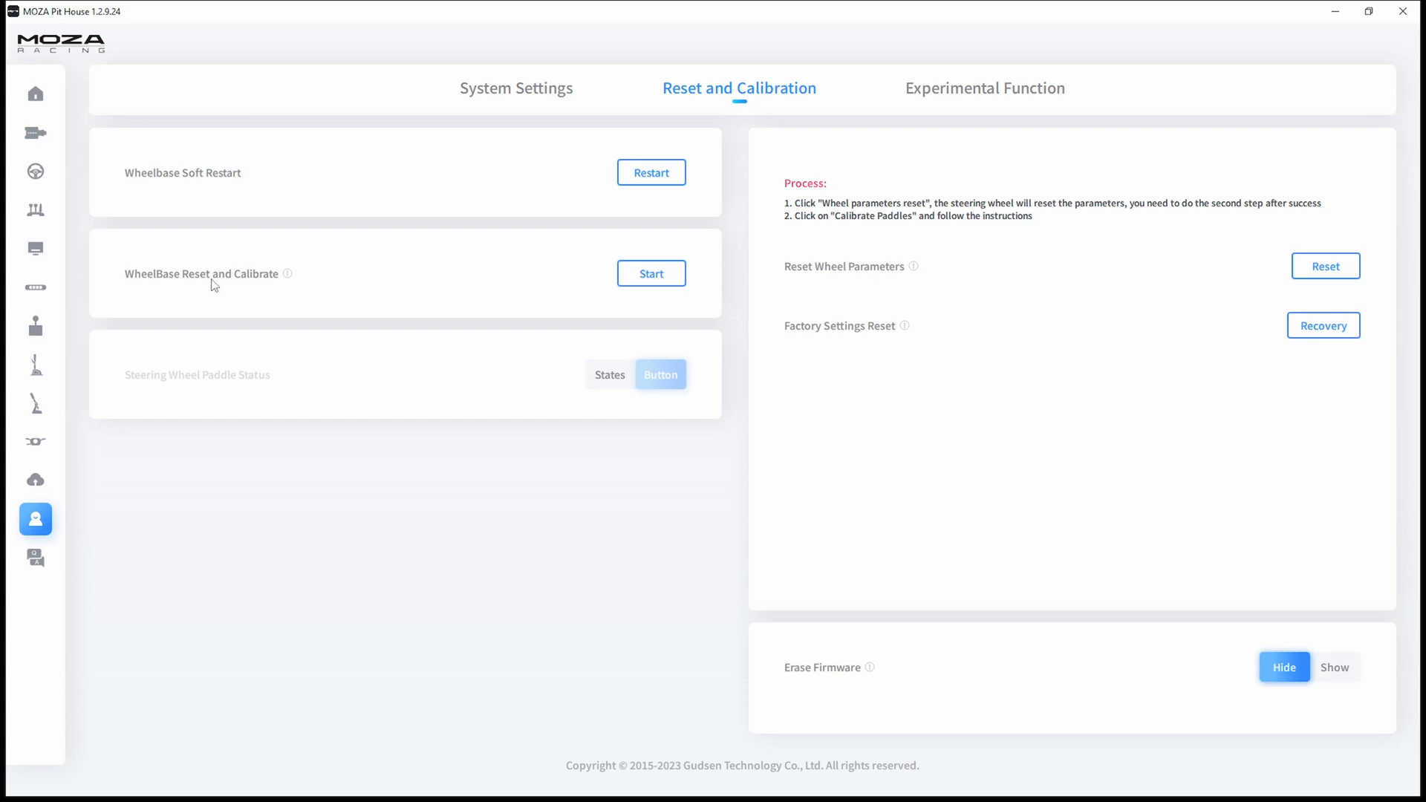
mouse_move(651, 275)
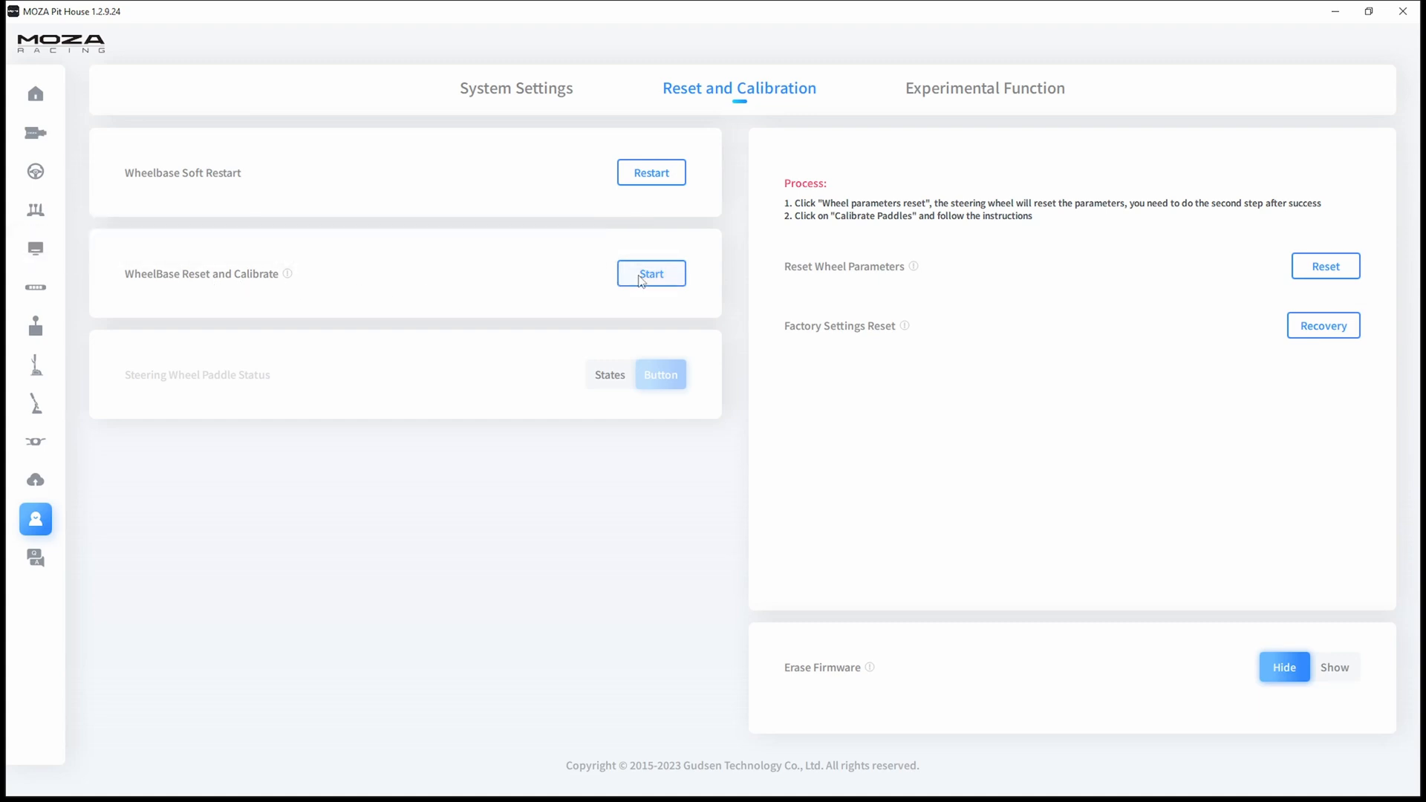
click(650, 274)
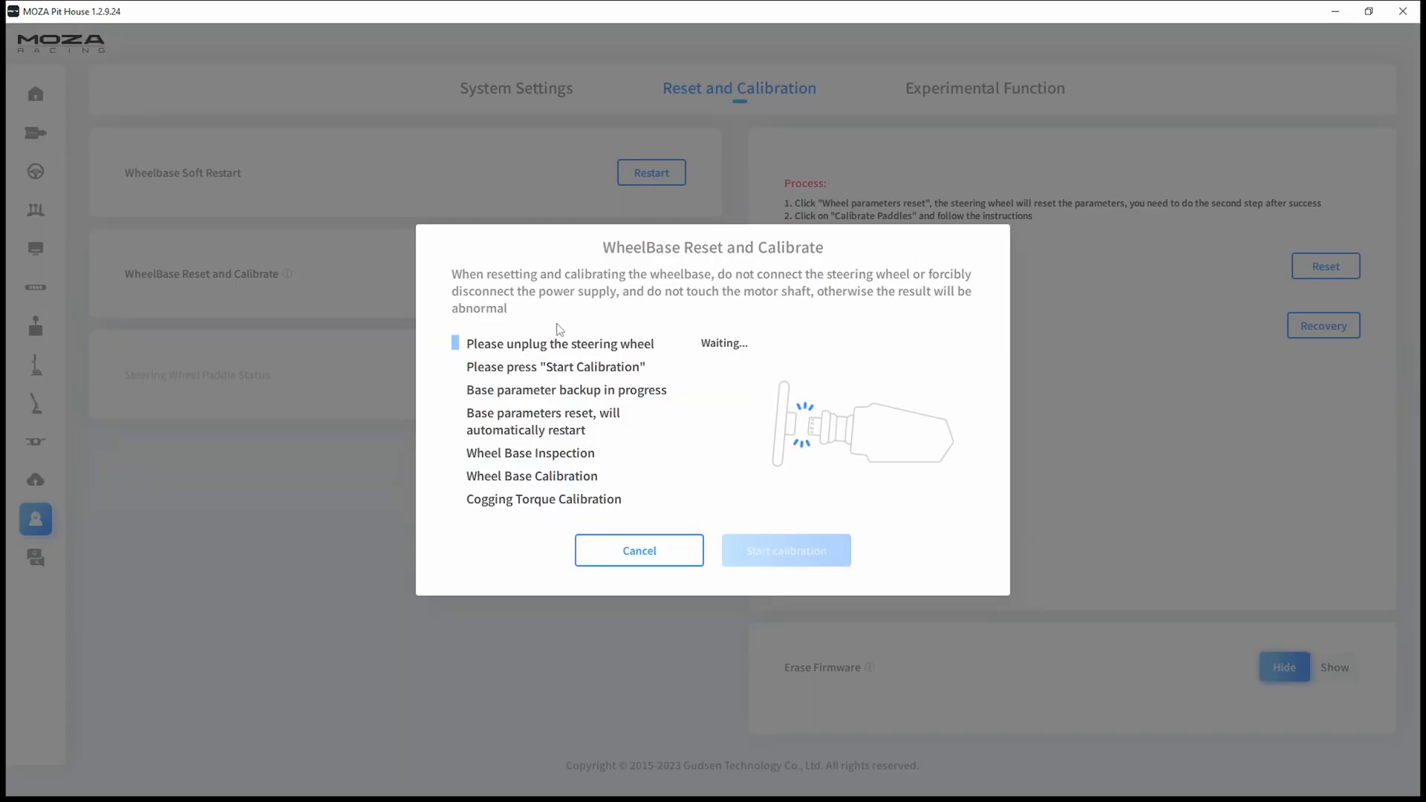
click(639, 550)
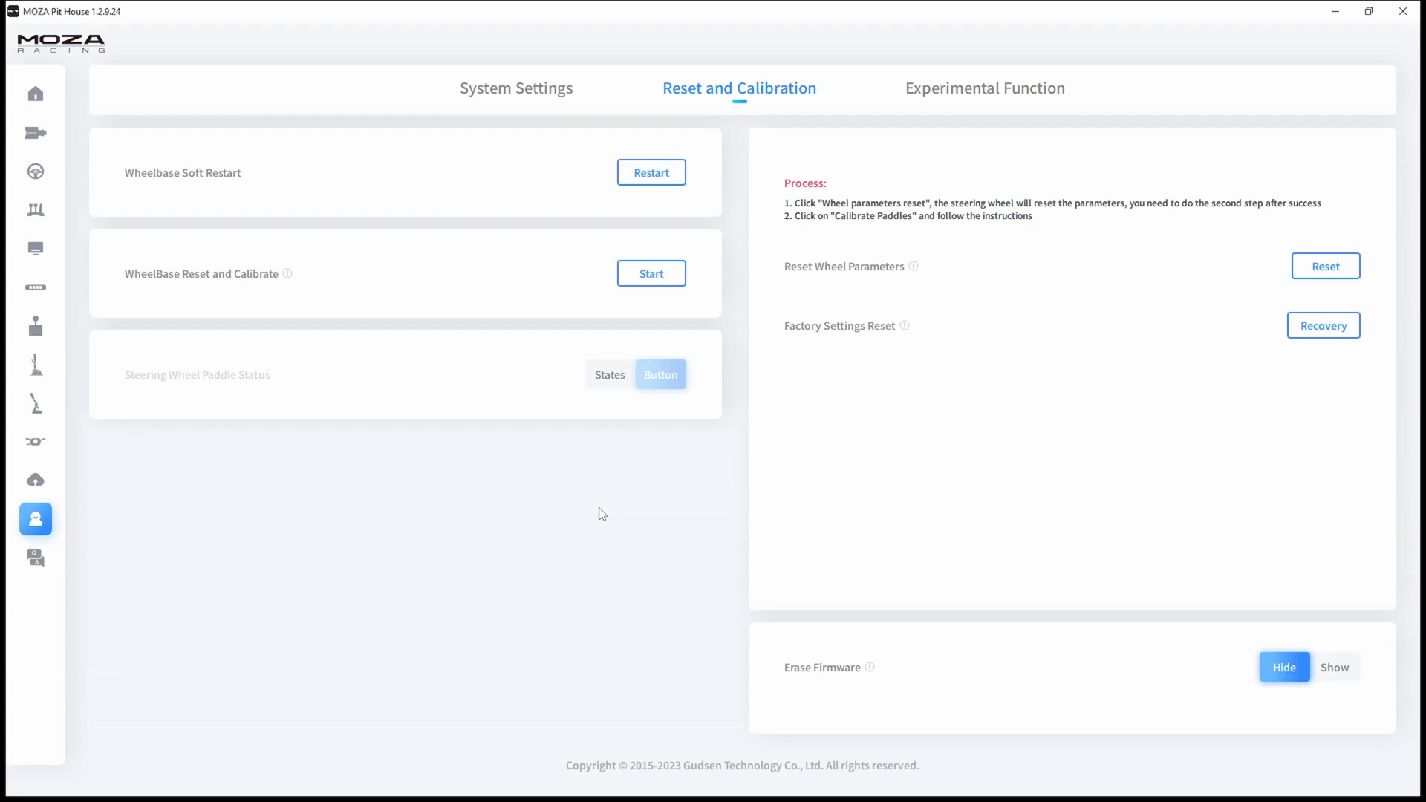
mouse_move(40, 218)
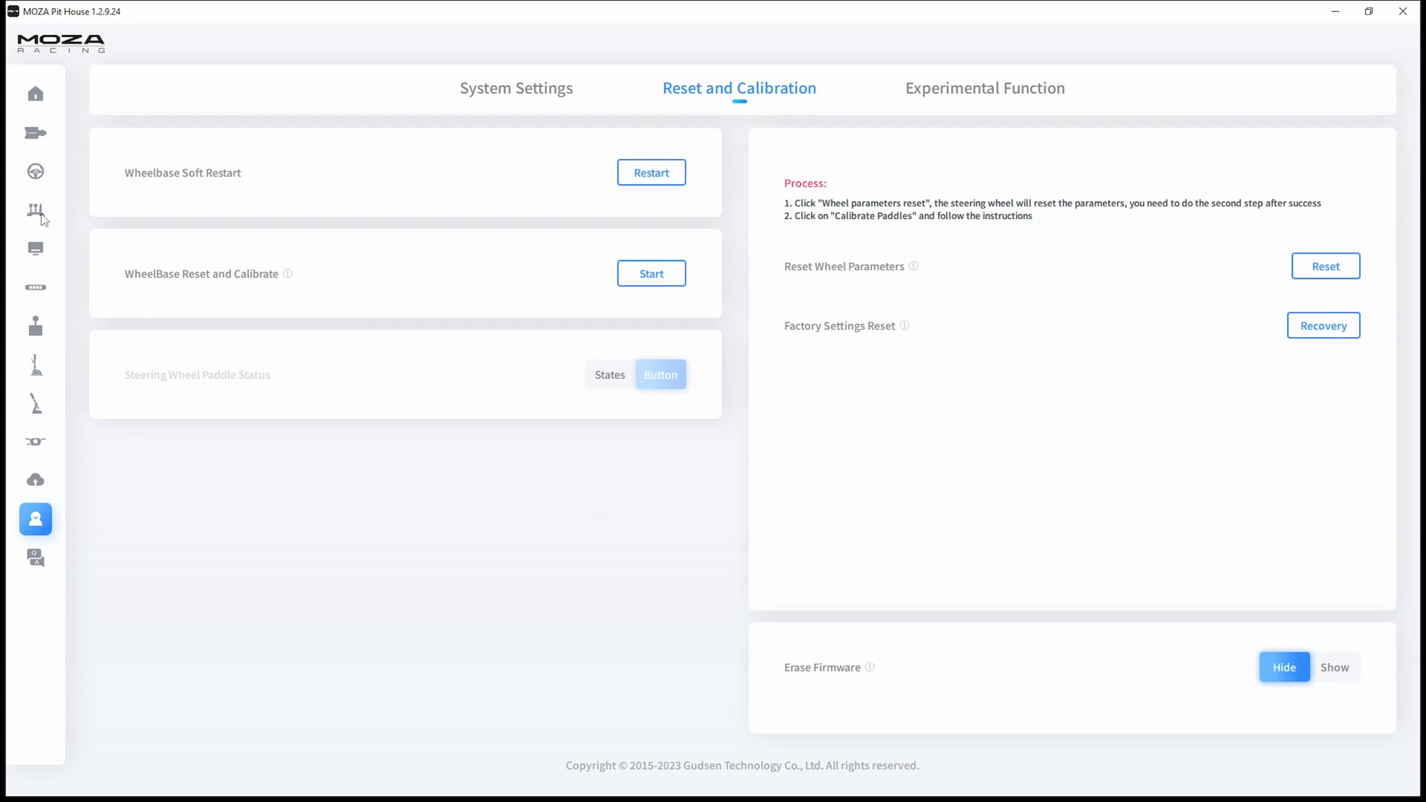
Calibrate the throttle pedal with a full press and release until calibration succeeds.
click(36, 211)
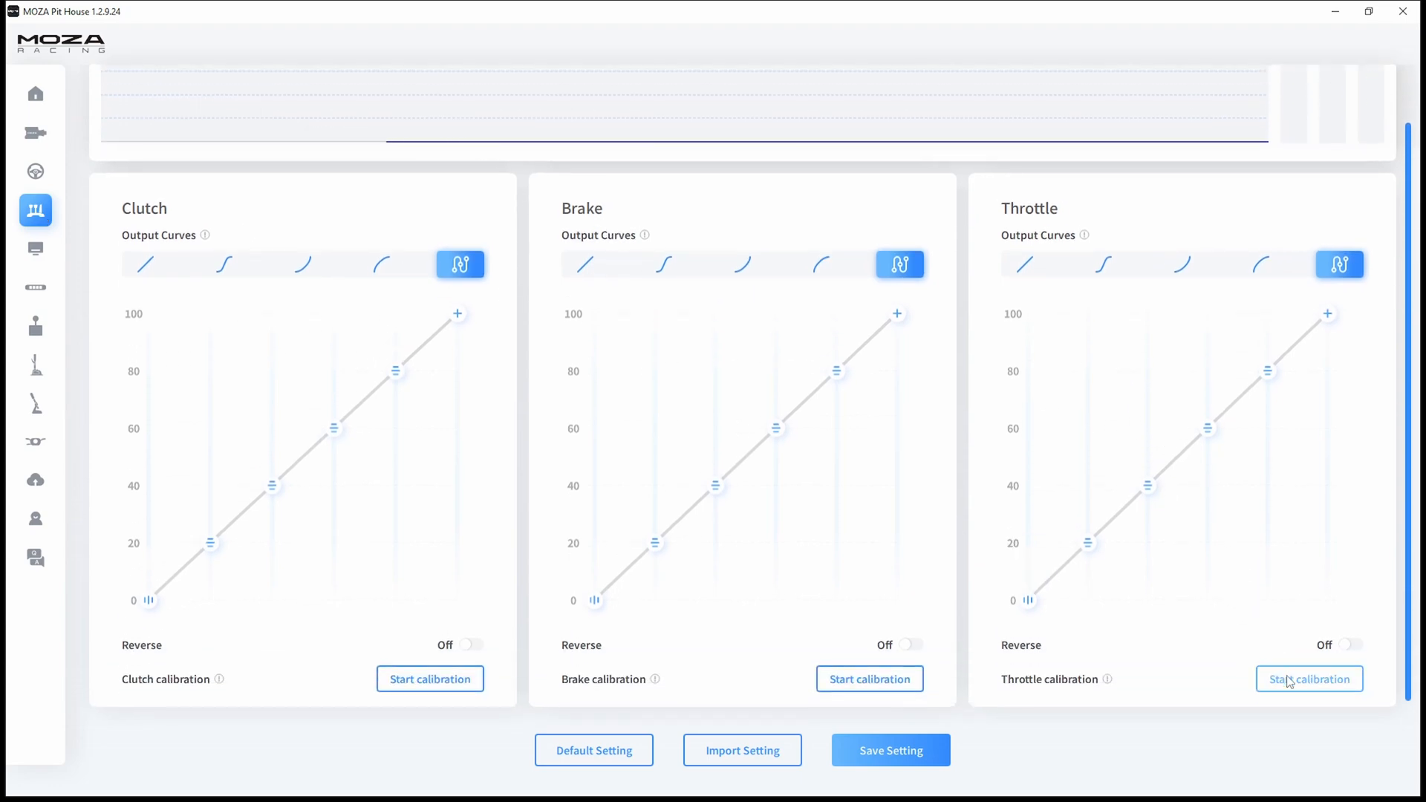
click(1308, 678)
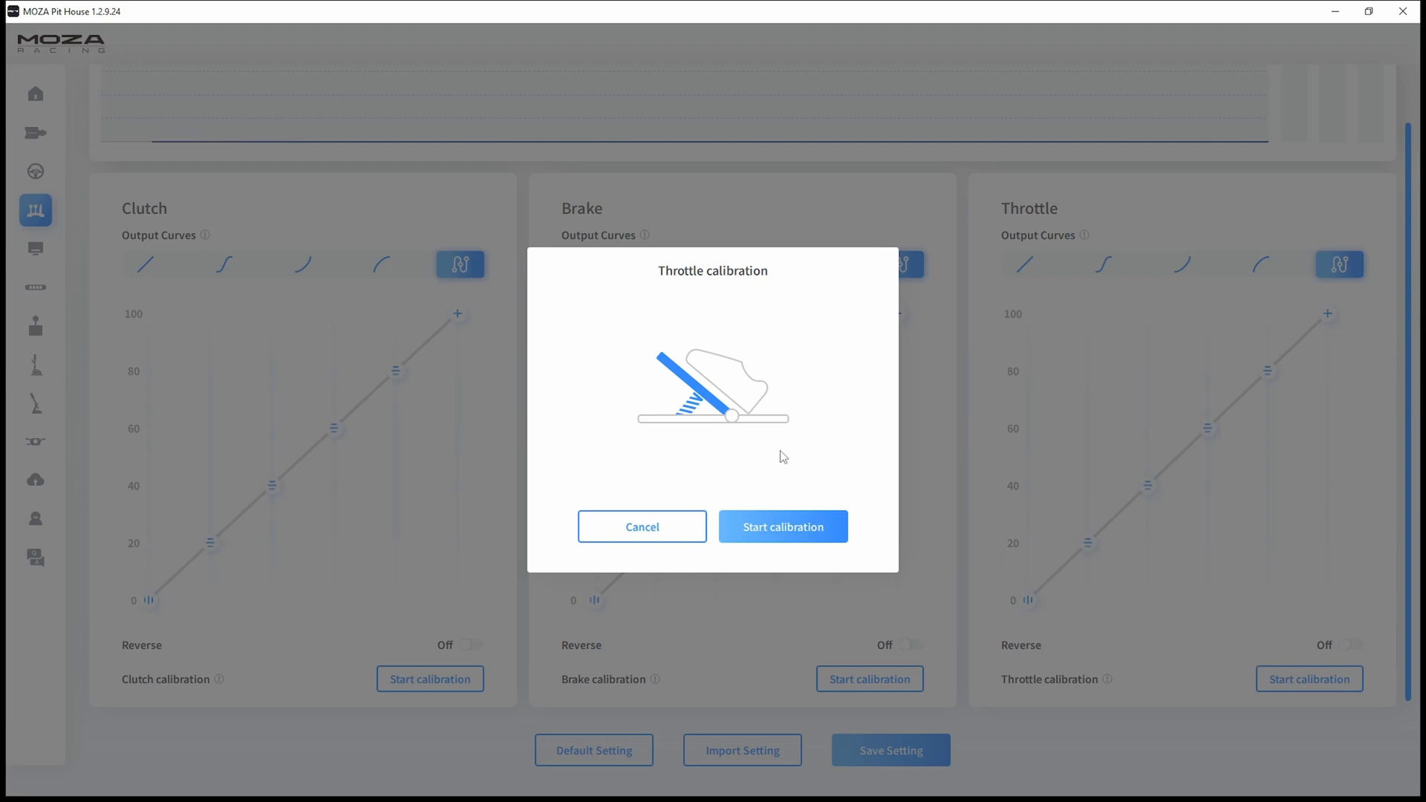
click(783, 526)
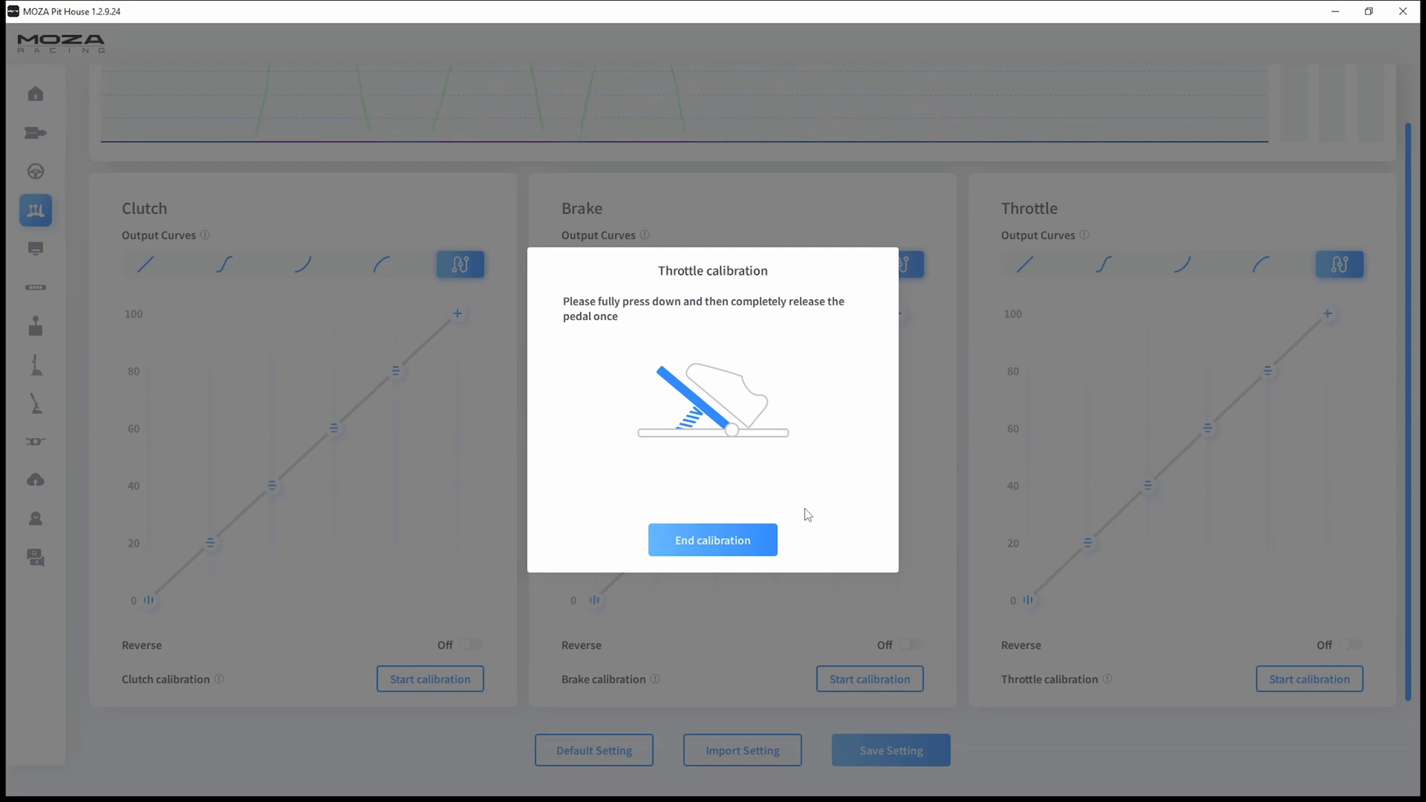
click(712, 539)
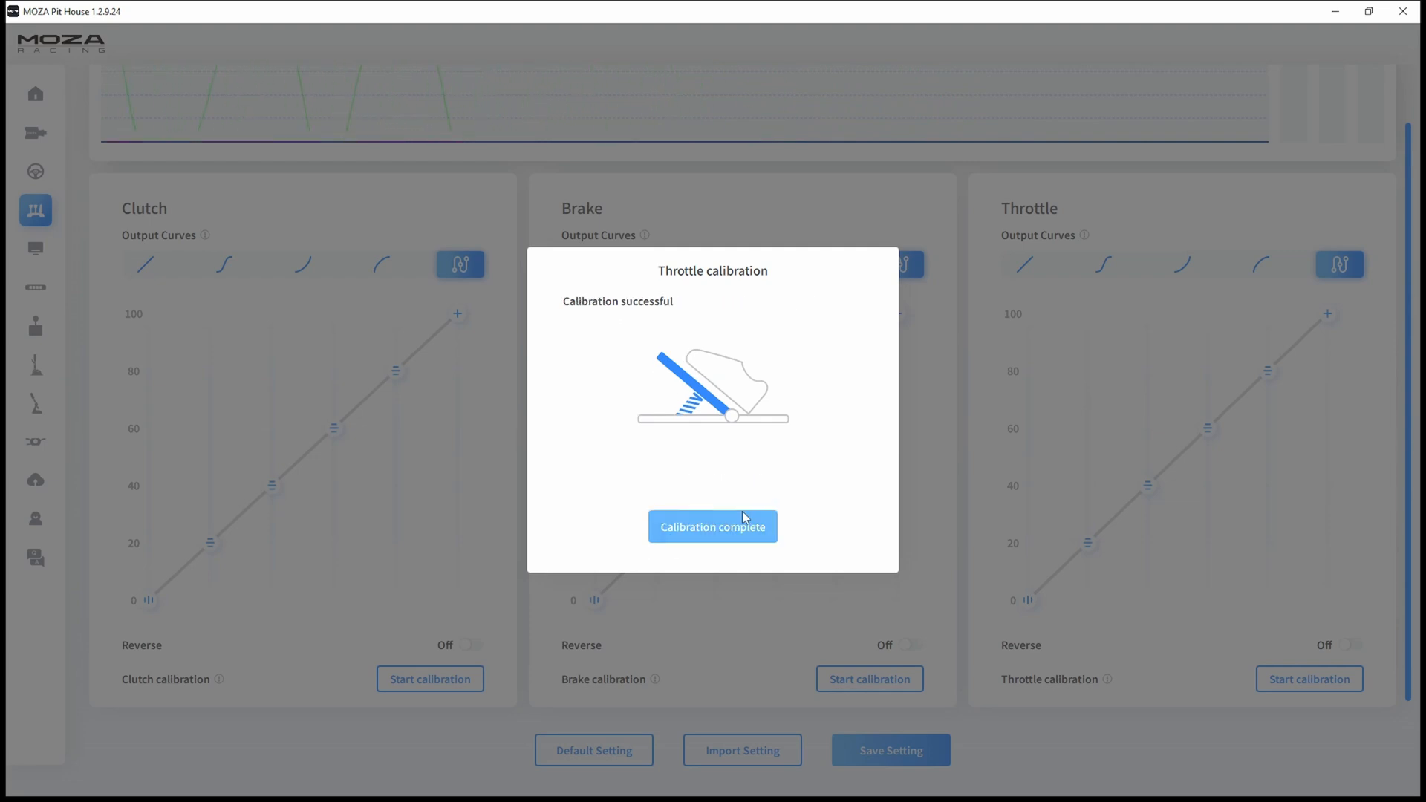
click(713, 526)
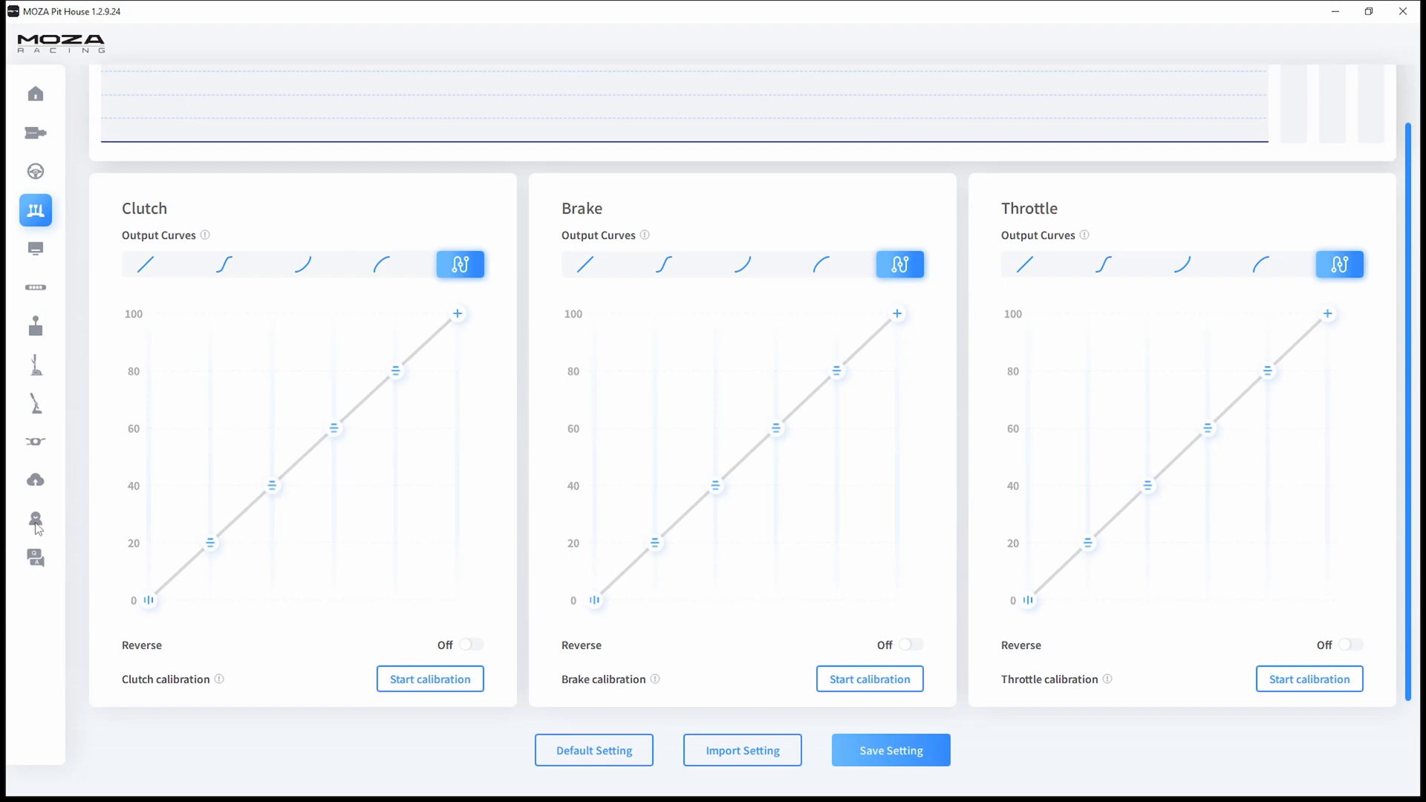
Go to the Experimental Function page with the firmware command field and history versions.
click(35, 519)
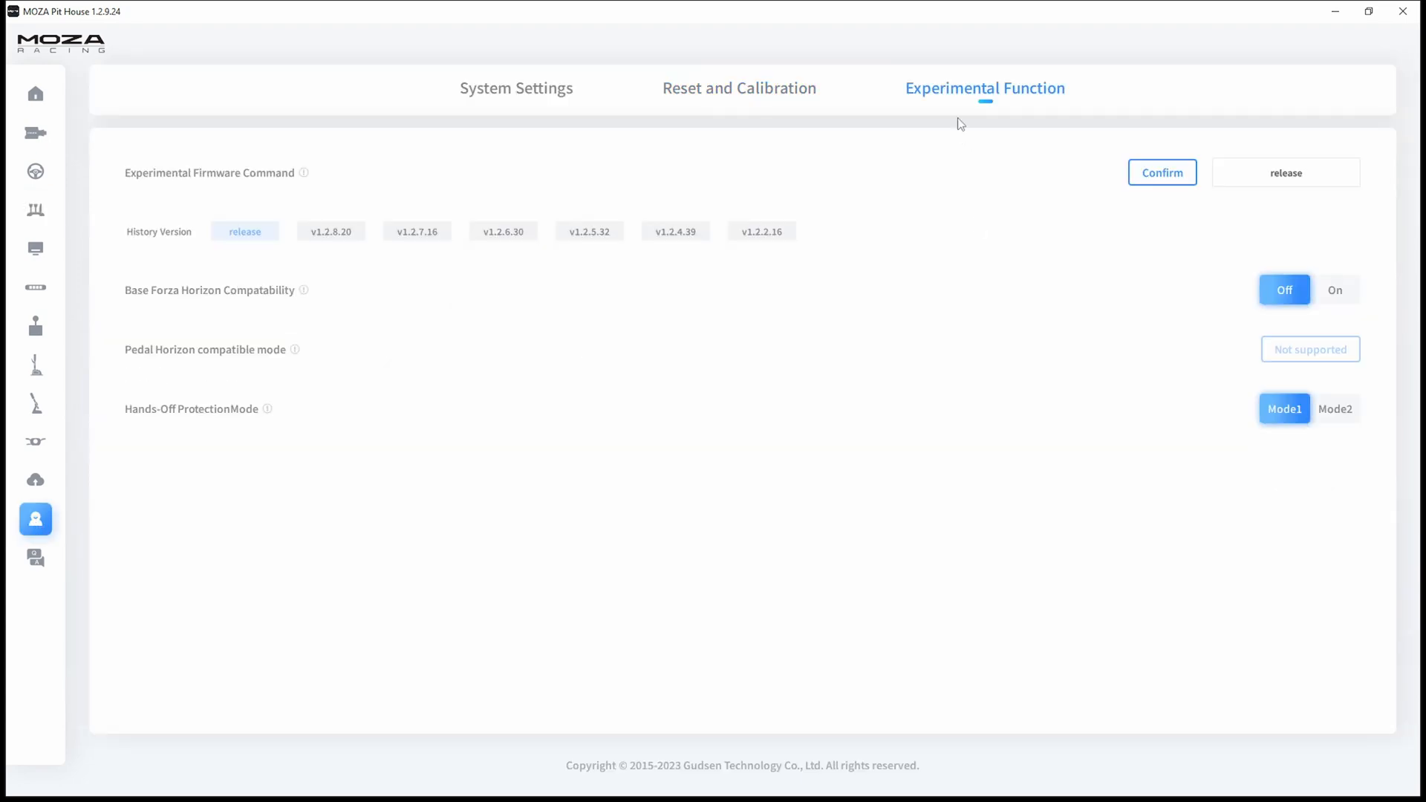
mouse_move(959, 200)
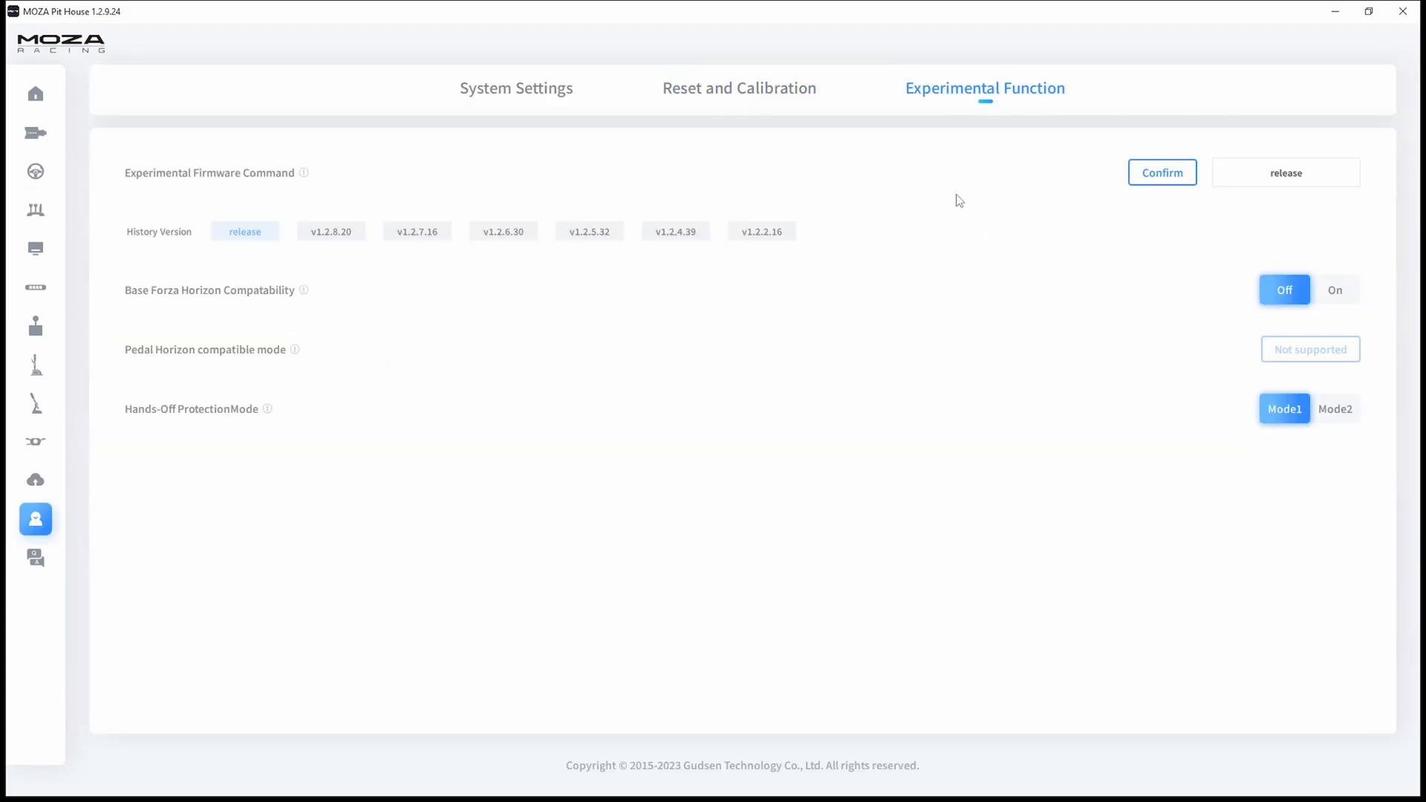
mouse_move(1089, 250)
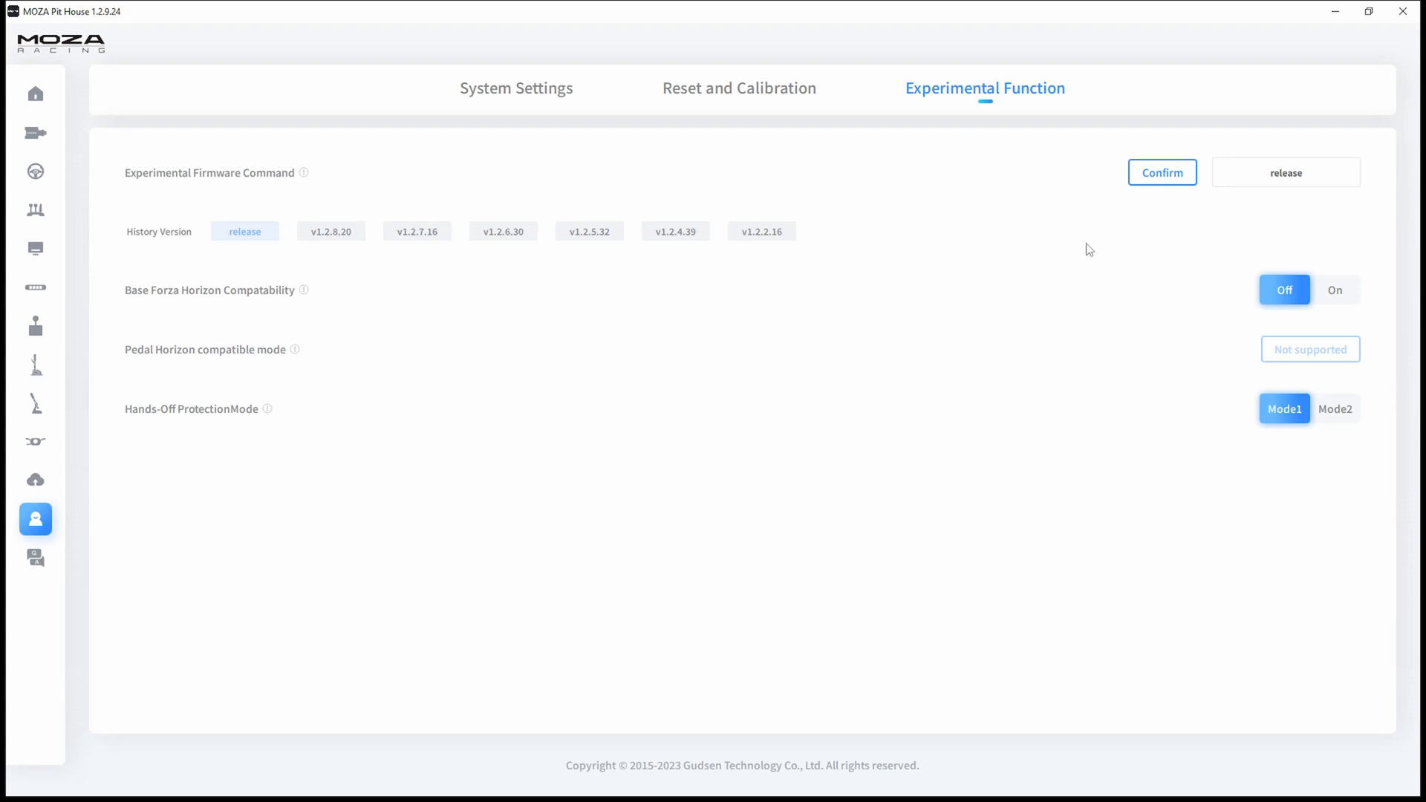
mouse_move(1251, 211)
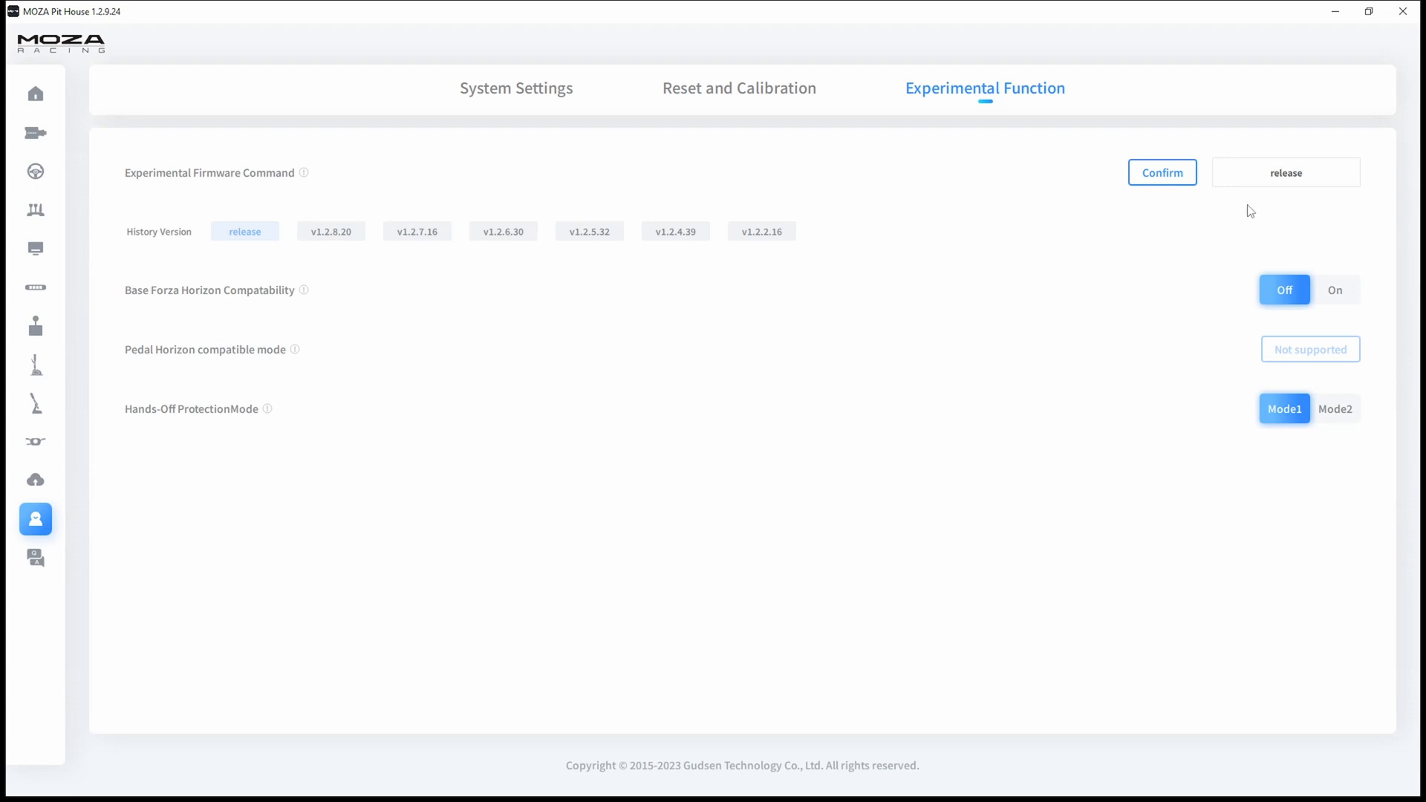
mouse_move(1001, 250)
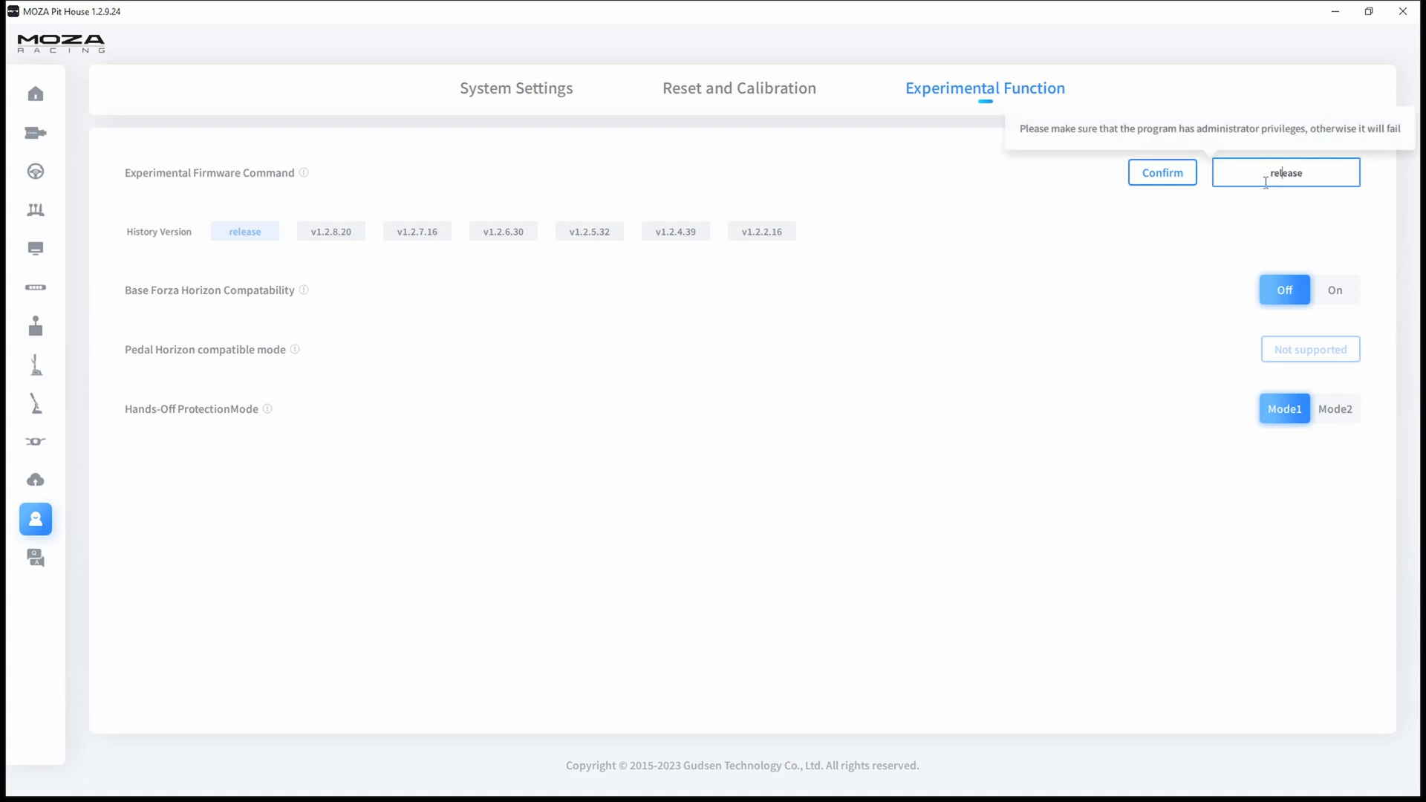
mouse_move(994, 355)
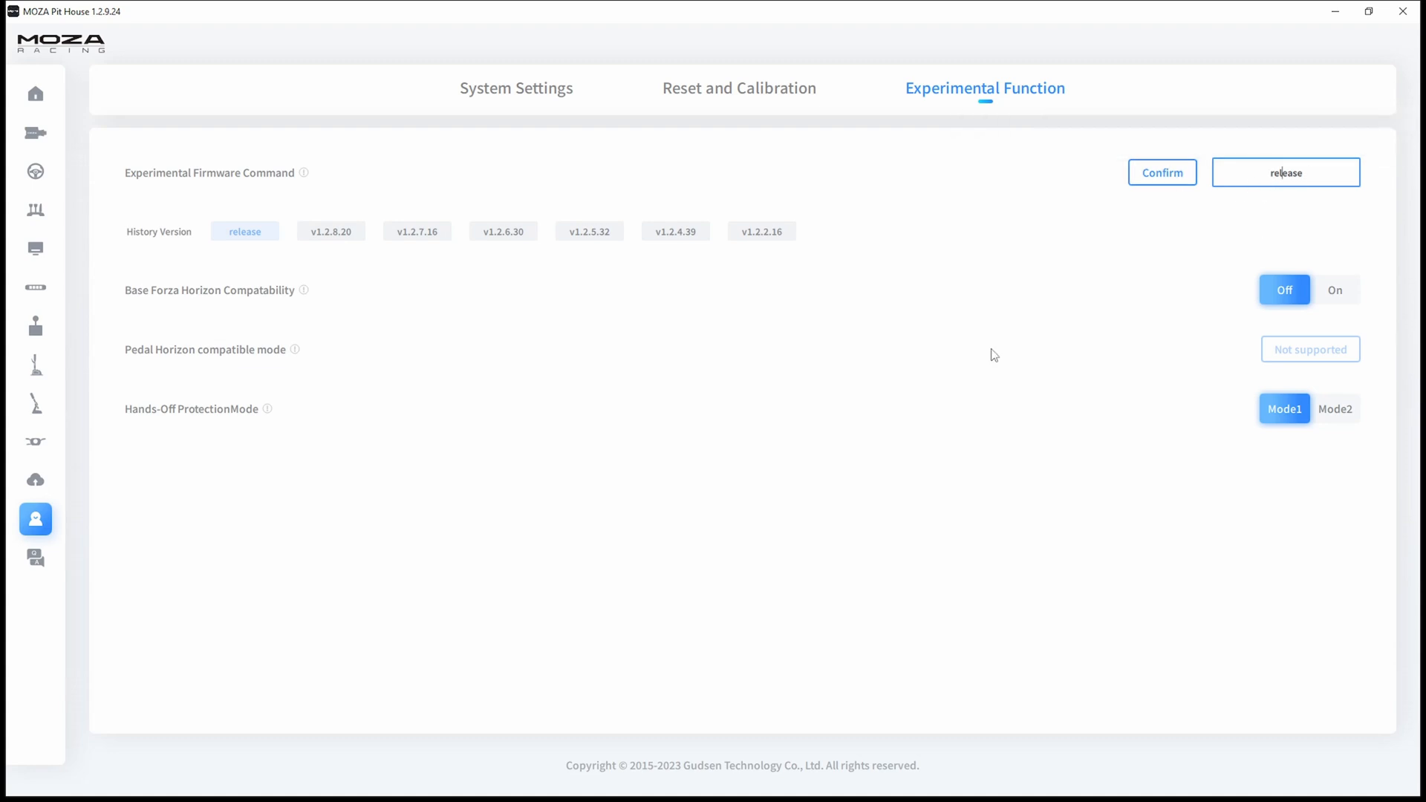